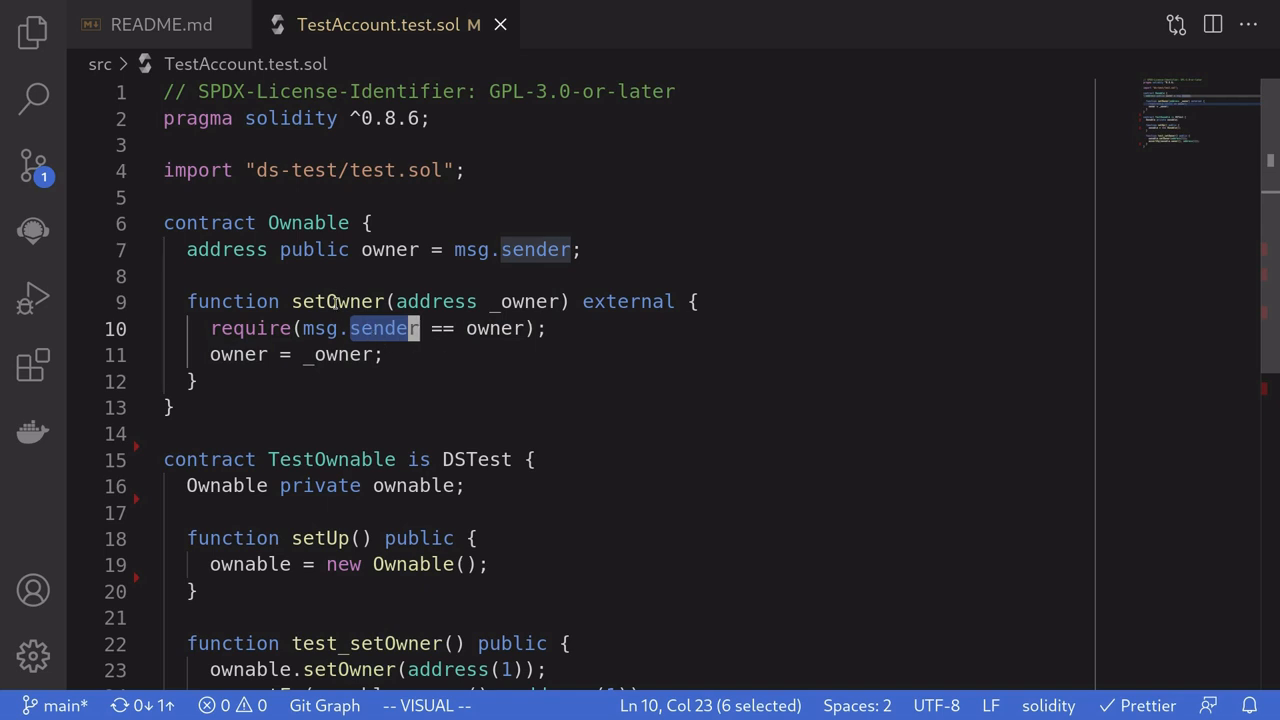
# - Run 'dapp test -m test_setOwner' in the terminal and confirm the test passes
pyautogui.doubleClick(335, 301)
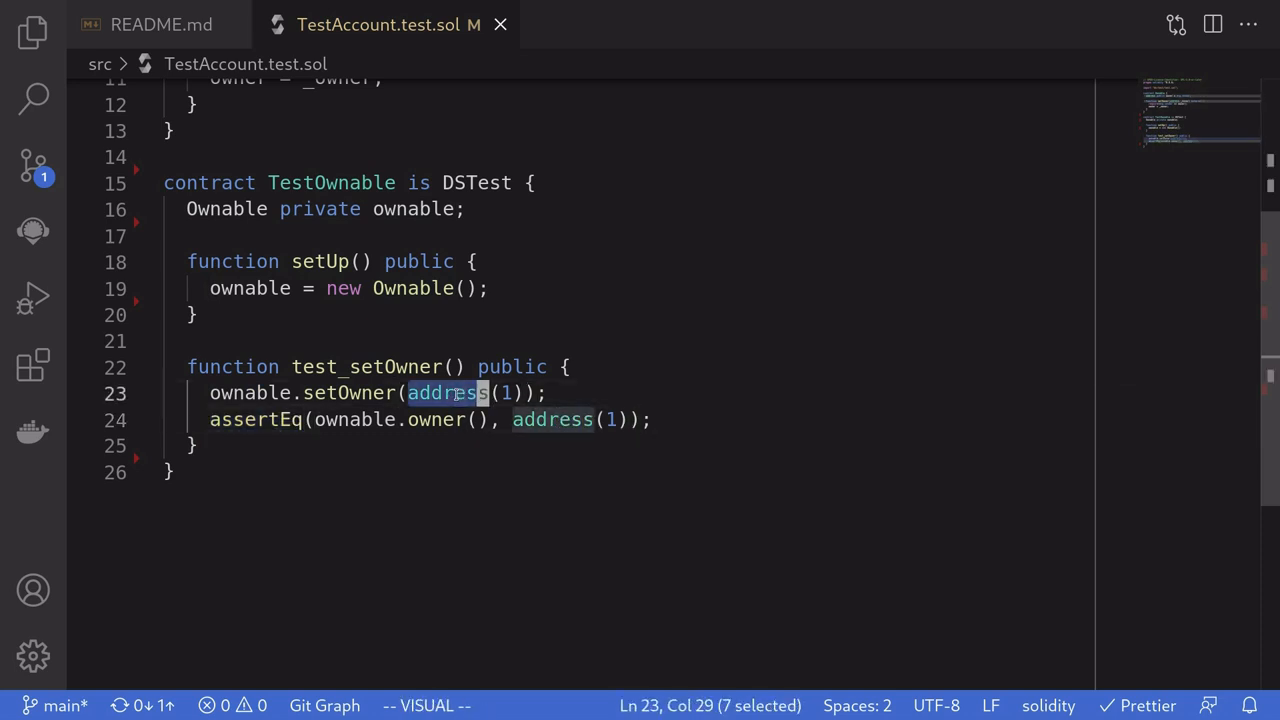
pyautogui.click(332, 24)
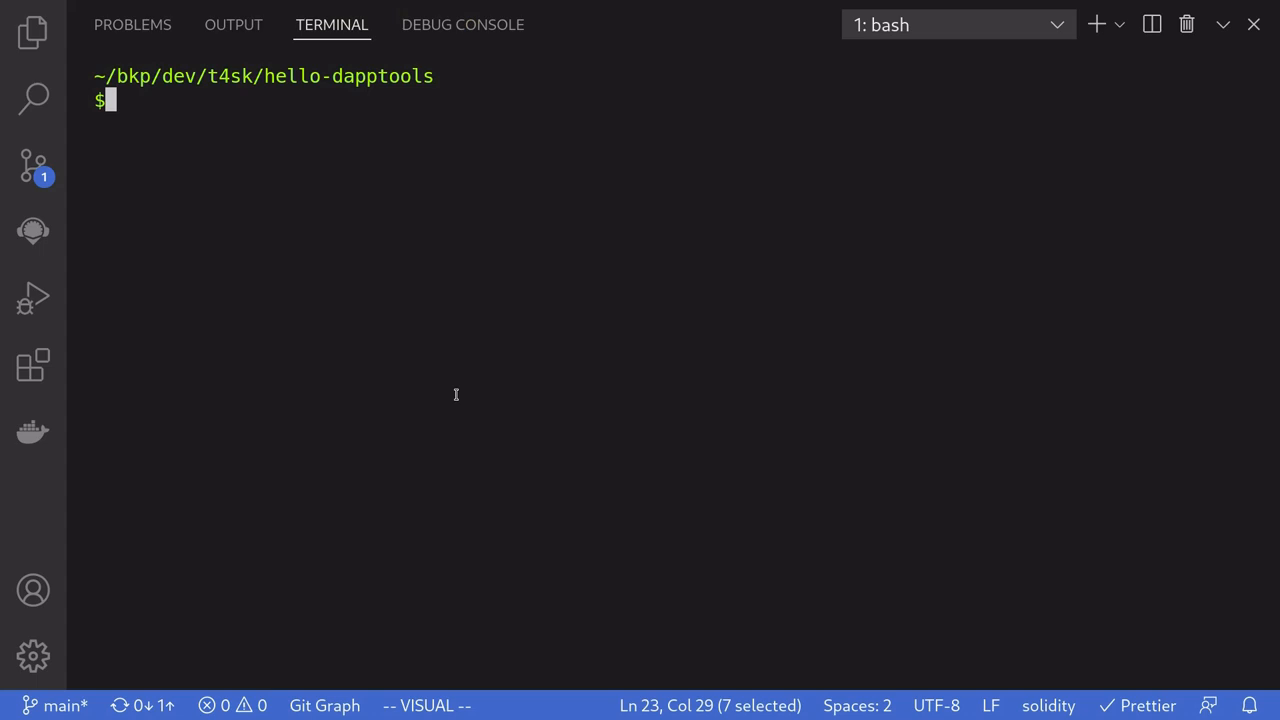
pyautogui.write('dapp test')
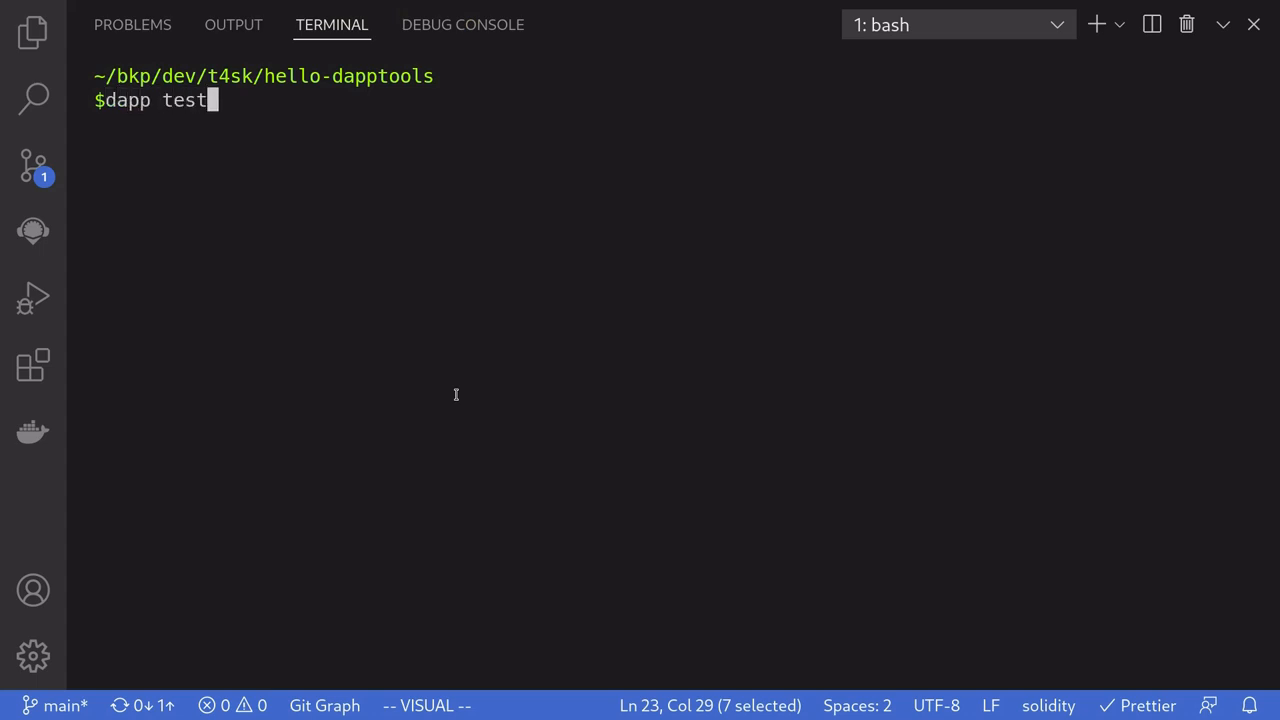
pyautogui.write('-m')
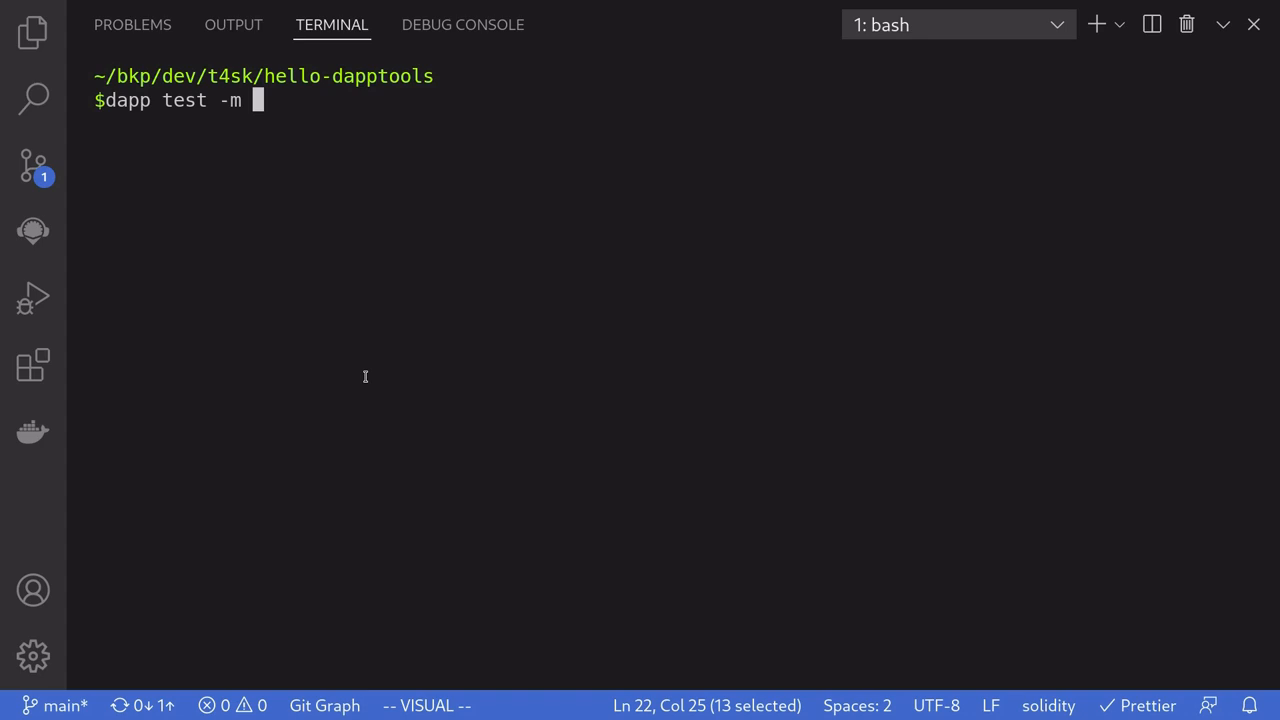
pyautogui.click(33, 32)
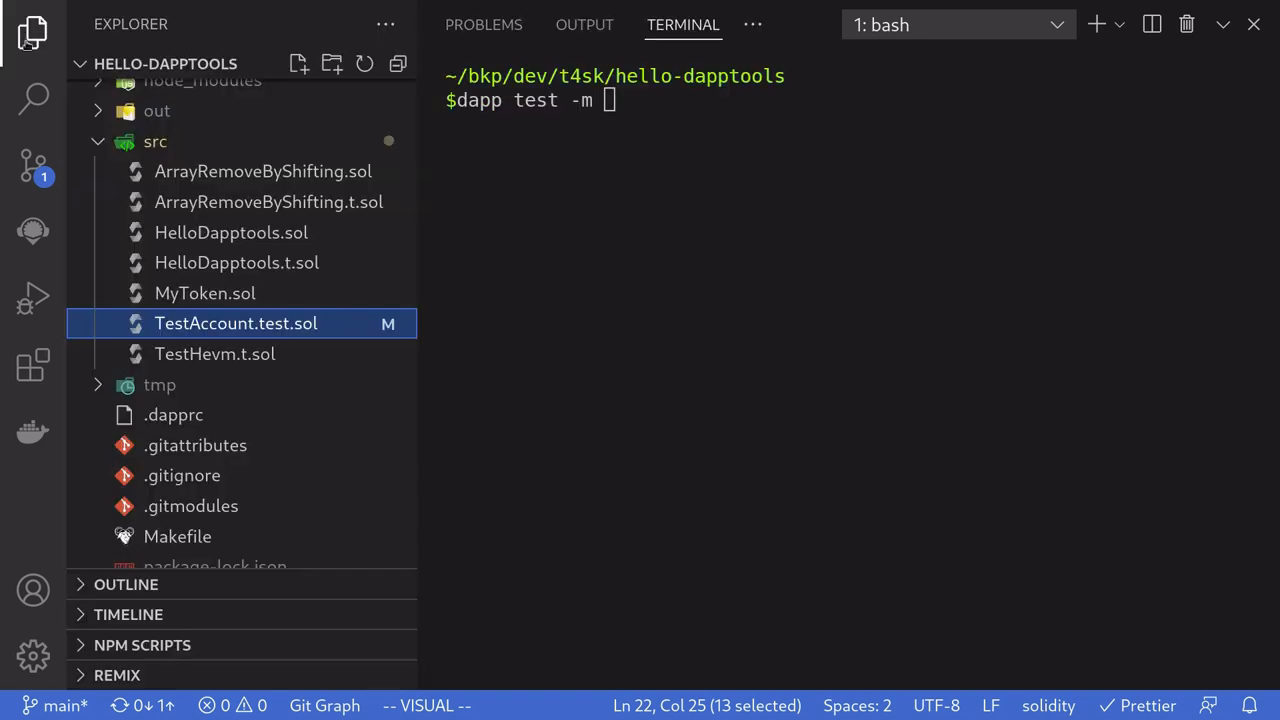
pyautogui.click(32, 32)
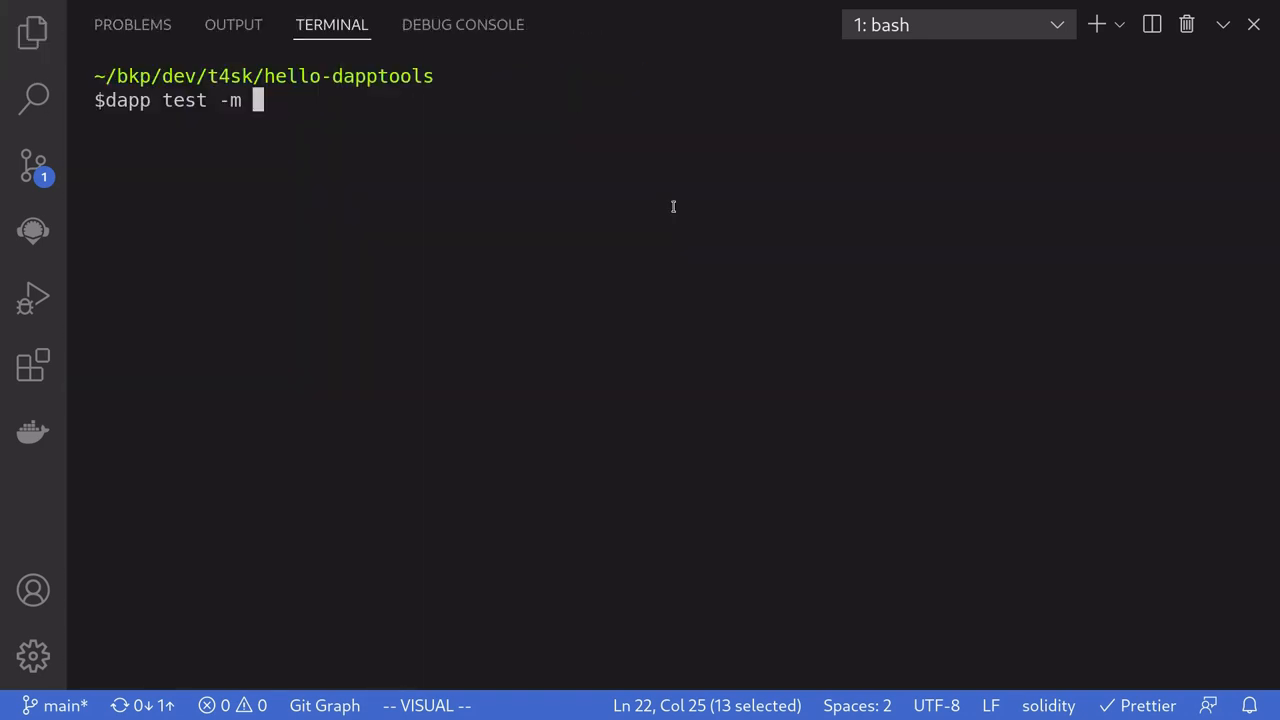
pyautogui.write('test_set')
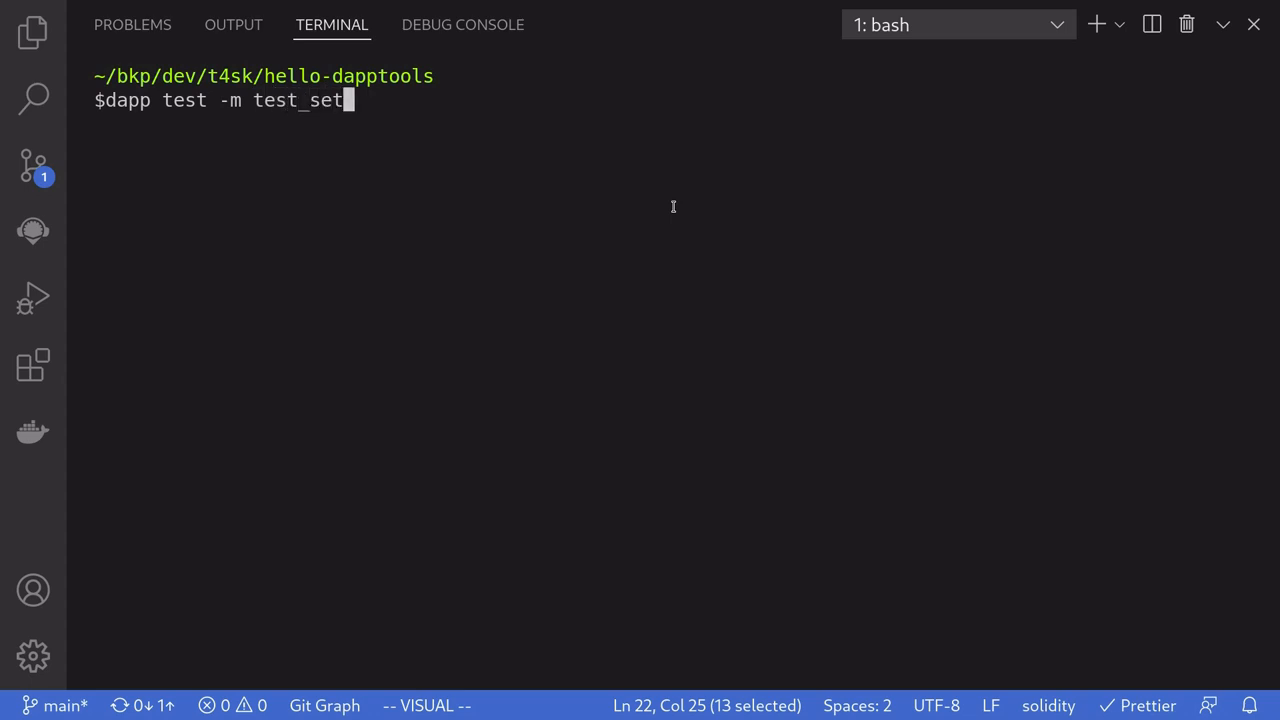
pyautogui.write('Owner')
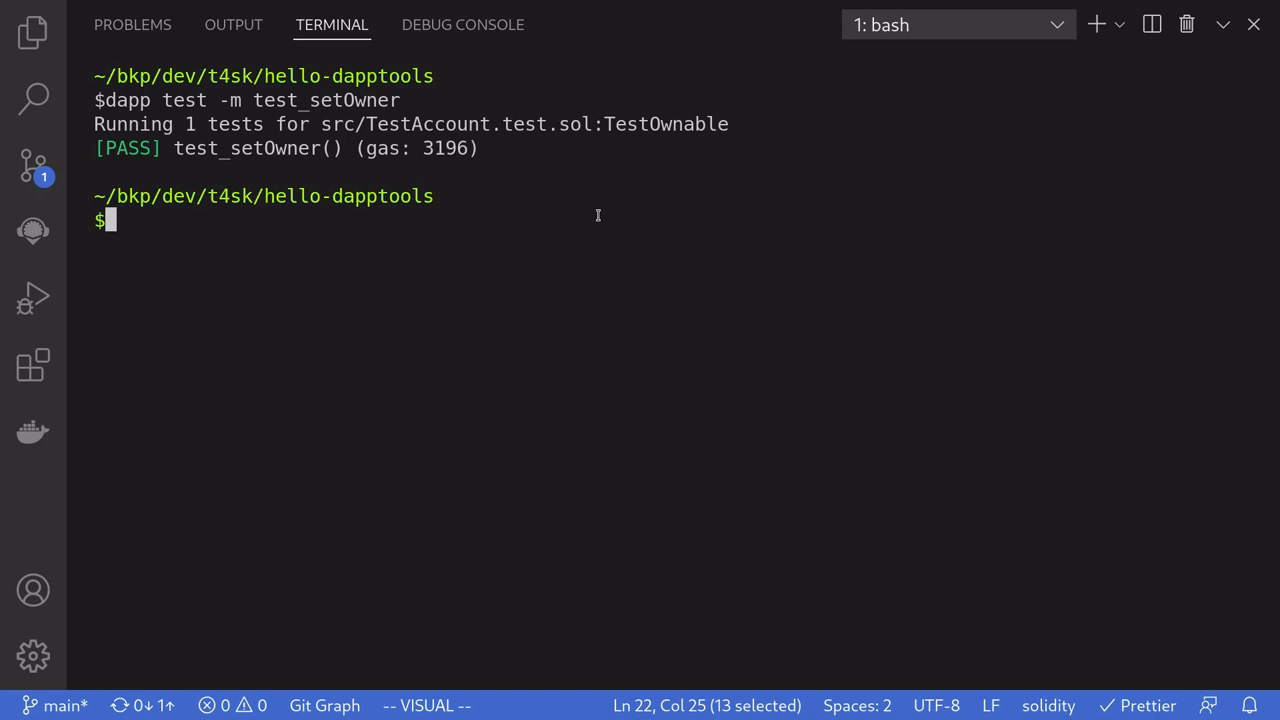
pyautogui.doubleClick(246, 148)
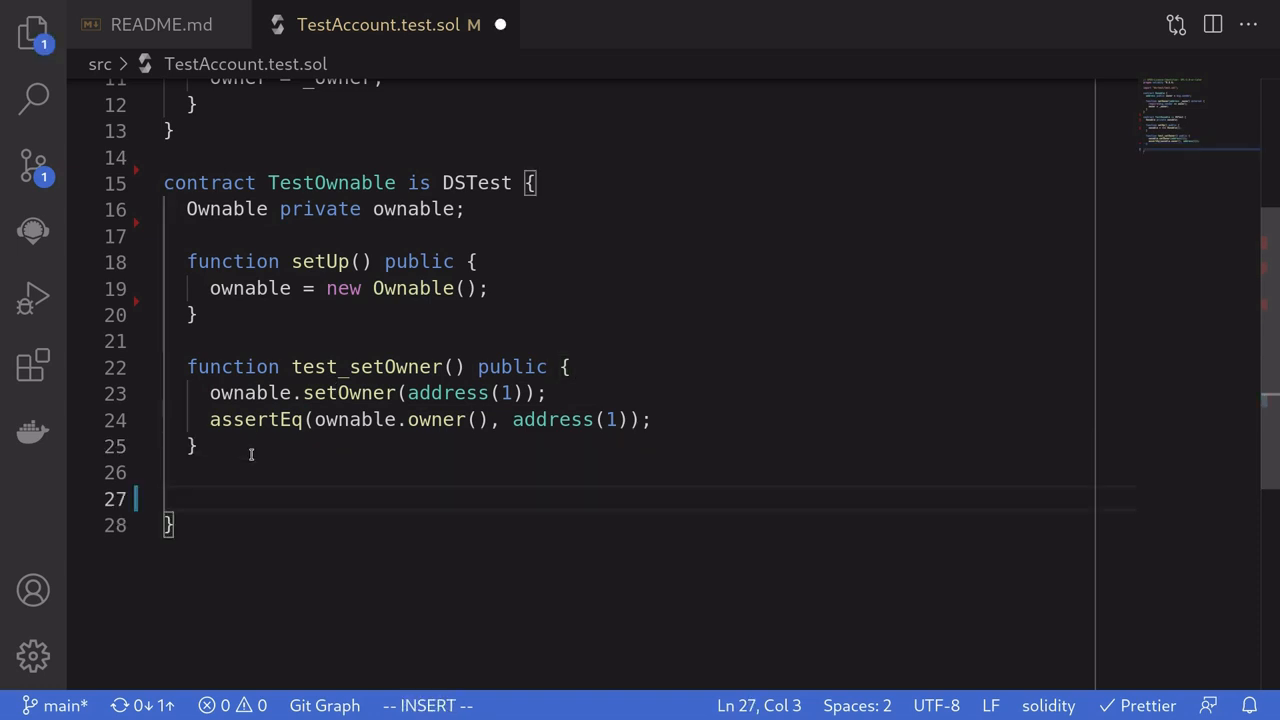
# - Declare 'function testFail_setOwner()' below test_setOwner in TestOwnable
pyautogui.write('fun')
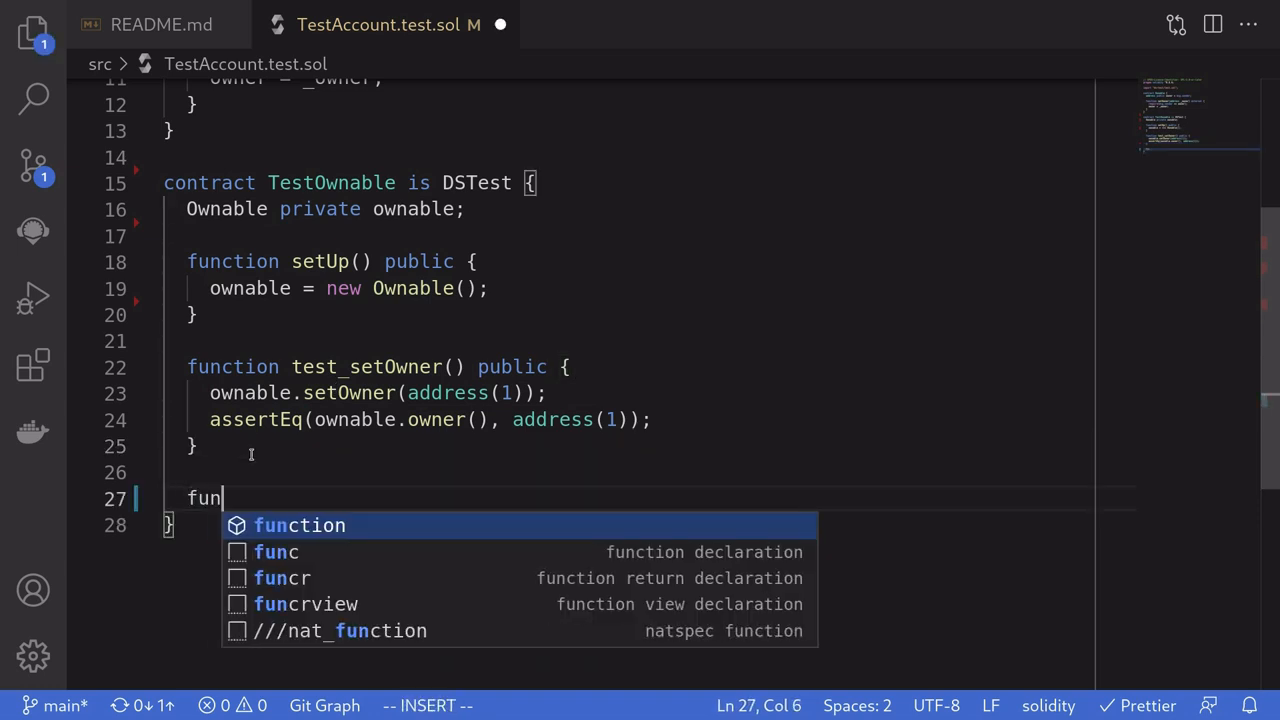
pyautogui.write('ction testFail')
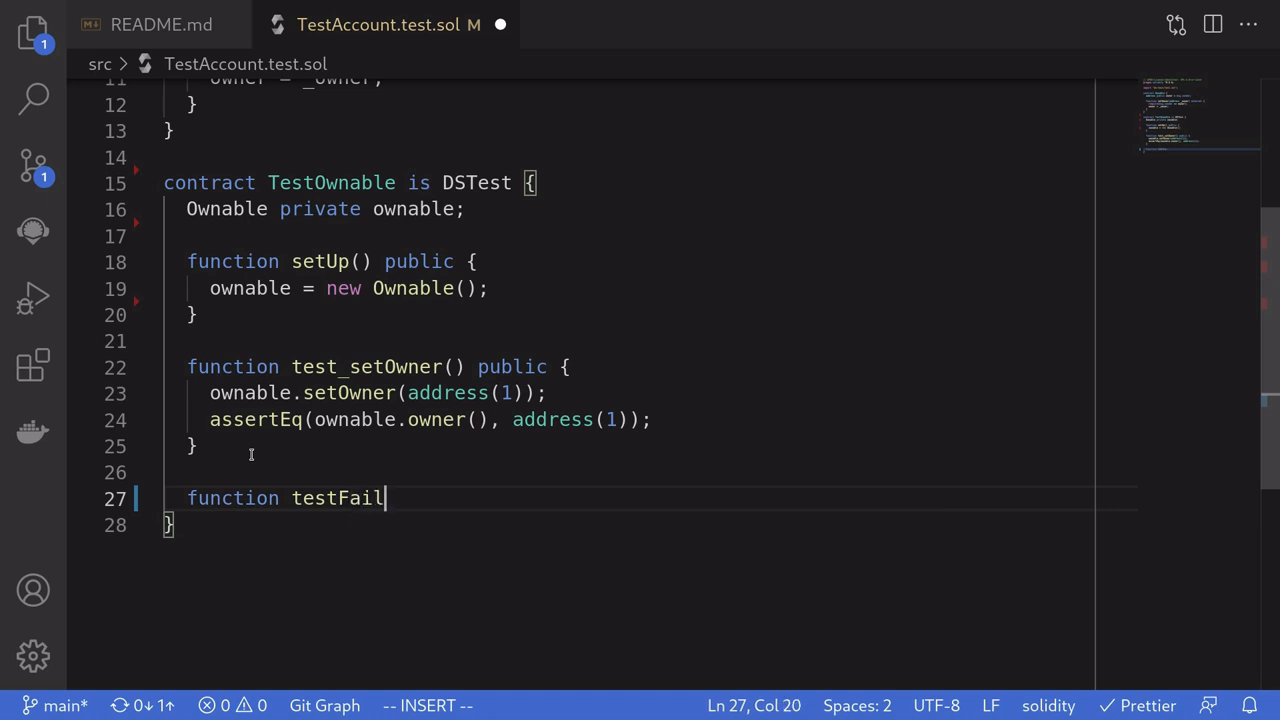
pyautogui.write('_setOwner()')
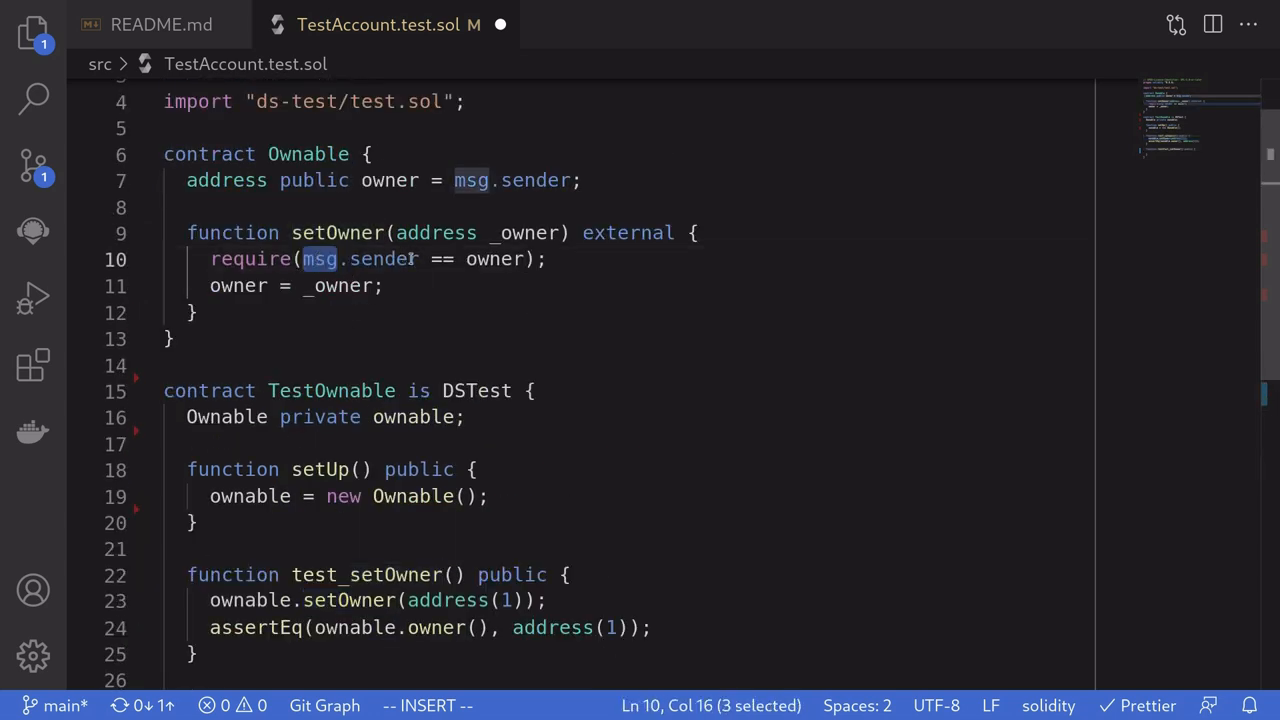
# - Write an Account contract above TestOwnable with 'Ownable private ownable;' and a constructor taking an address
pyautogui.click(327, 390)
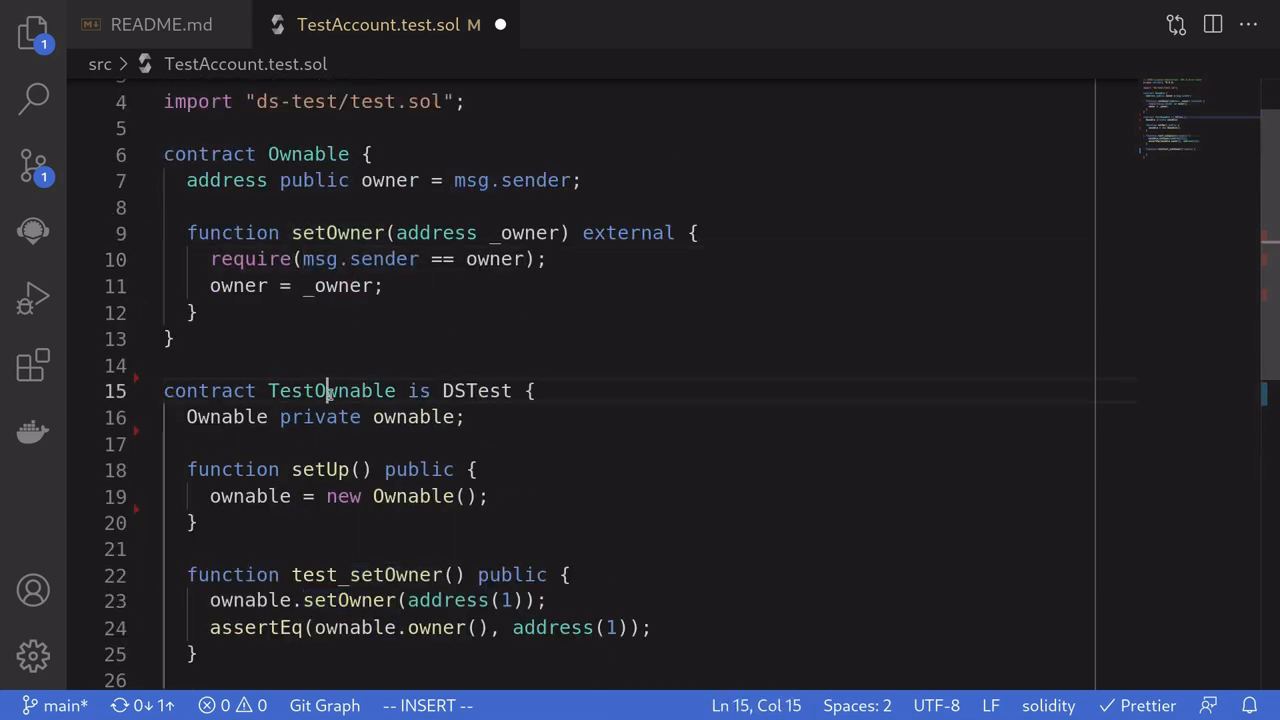
pyautogui.doubleClick(330, 390)
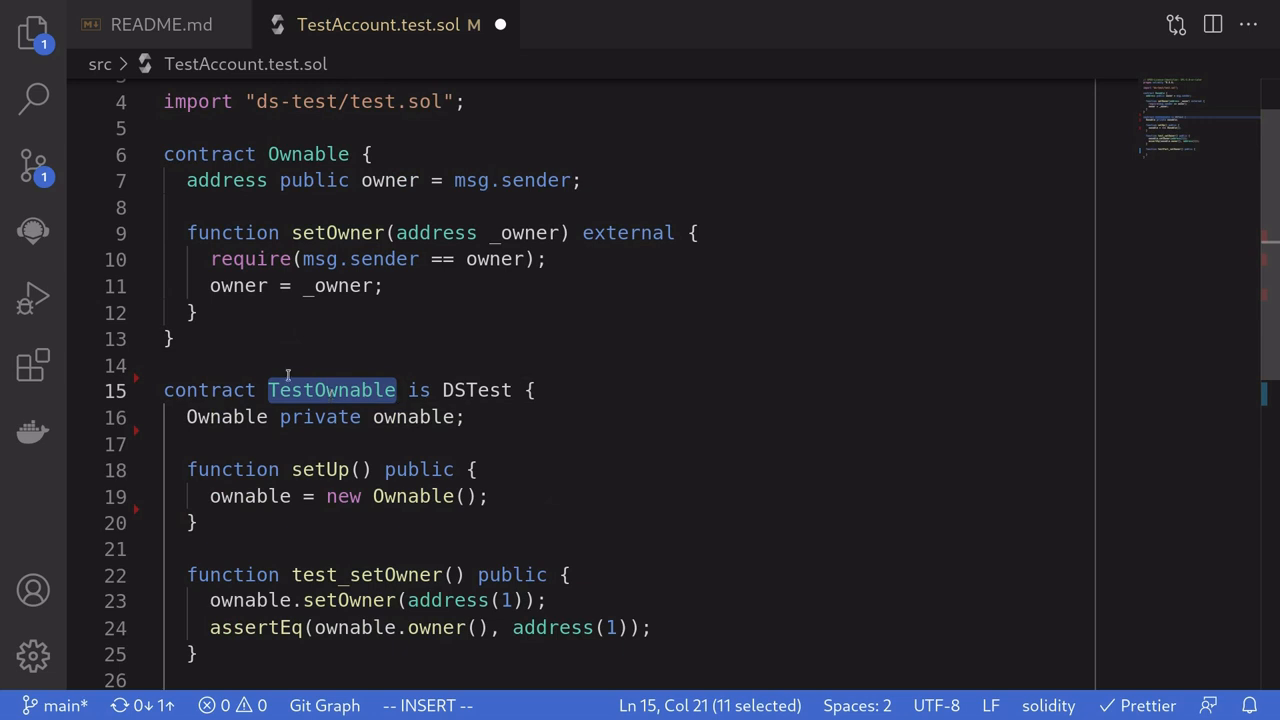
pyautogui.press('enter')
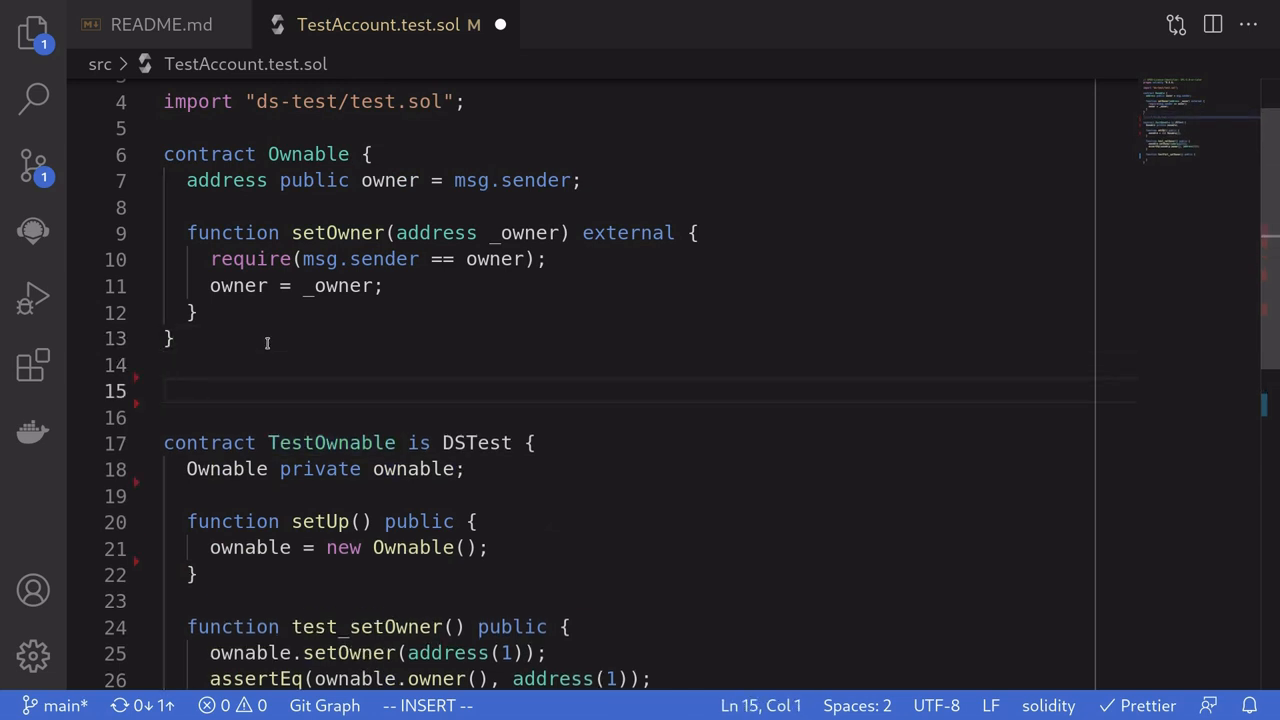
pyautogui.write('contract Ac')
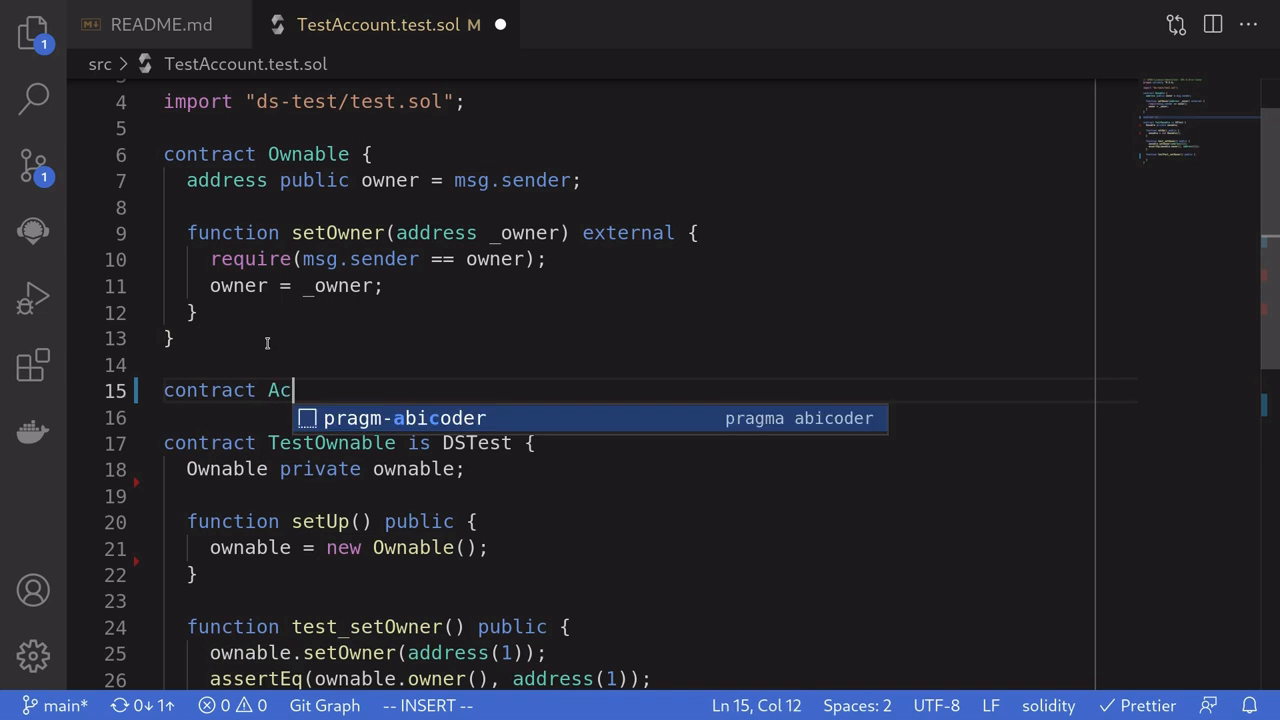
pyautogui.write('count {')
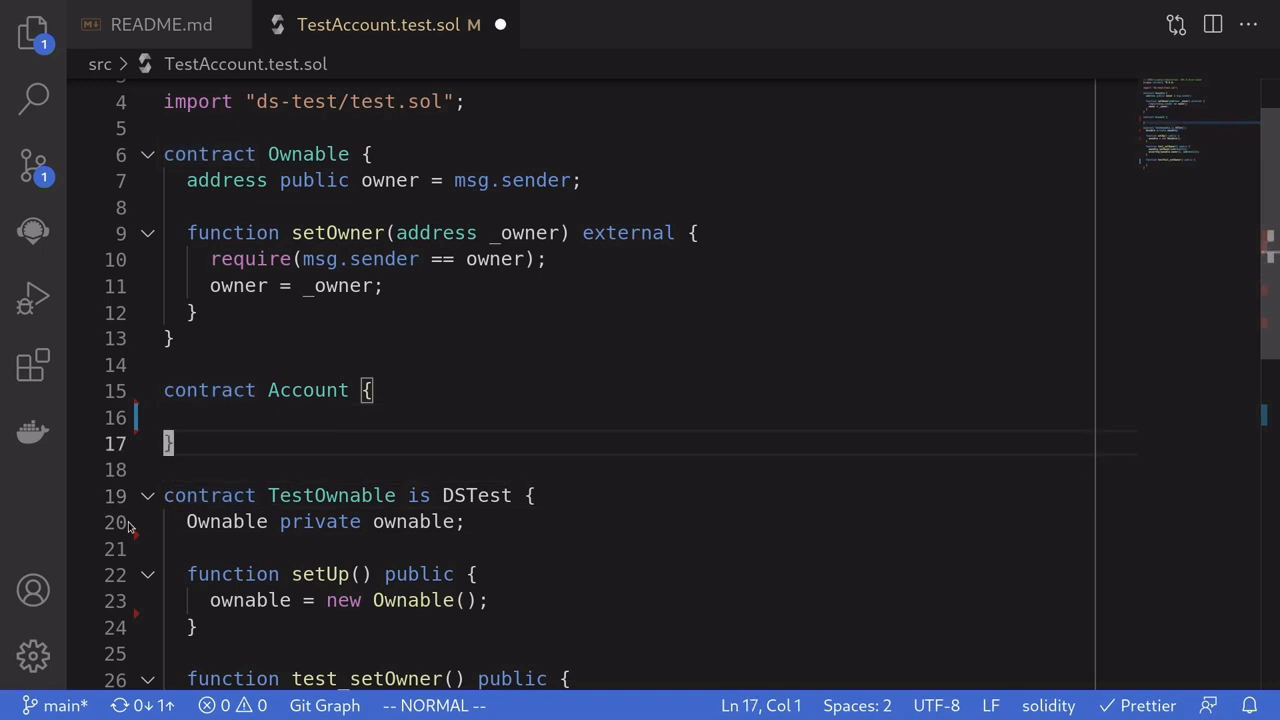
pyautogui.write('Ownable private ownable;')
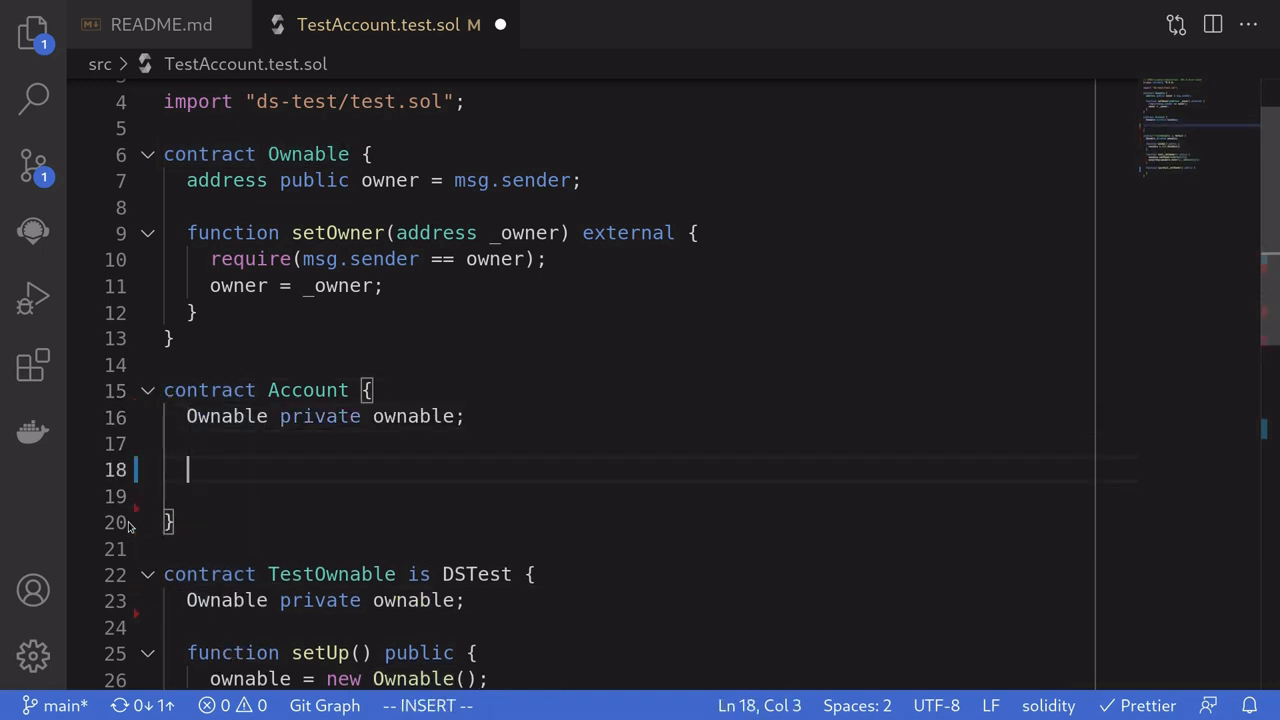
pyautogui.write('constru')
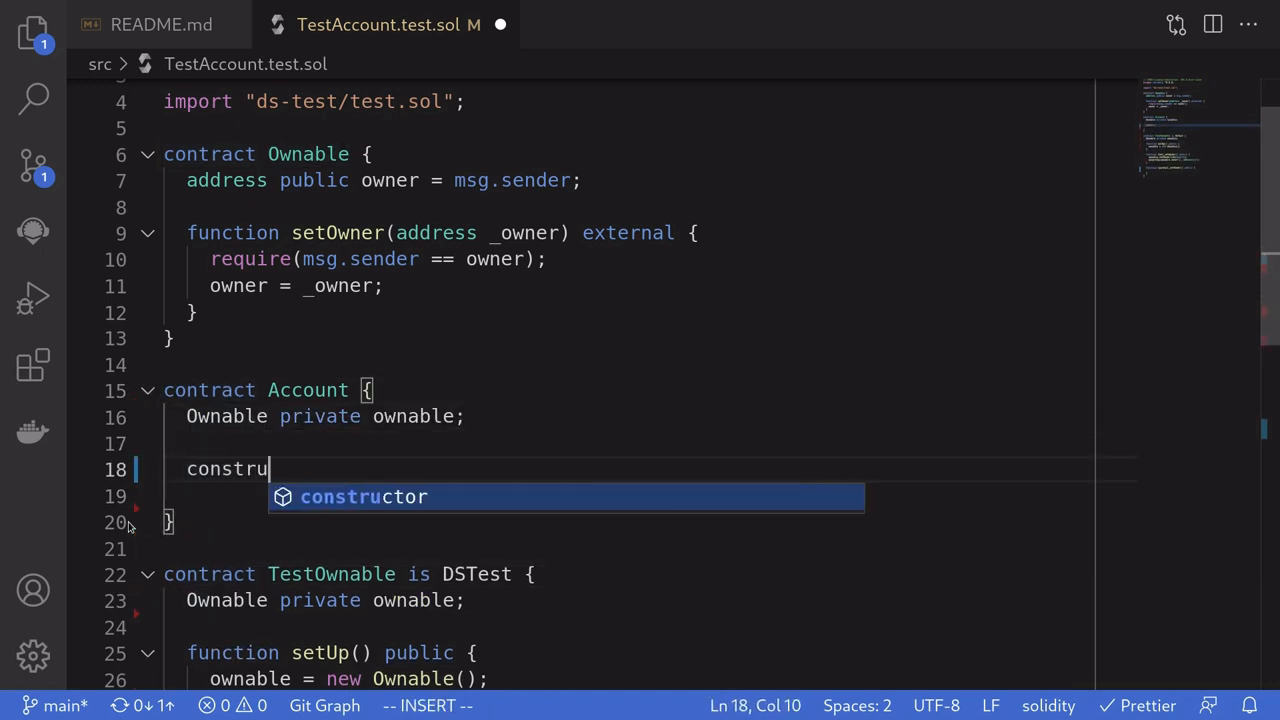
pyautogui.write('ctor(address _ownable) {')
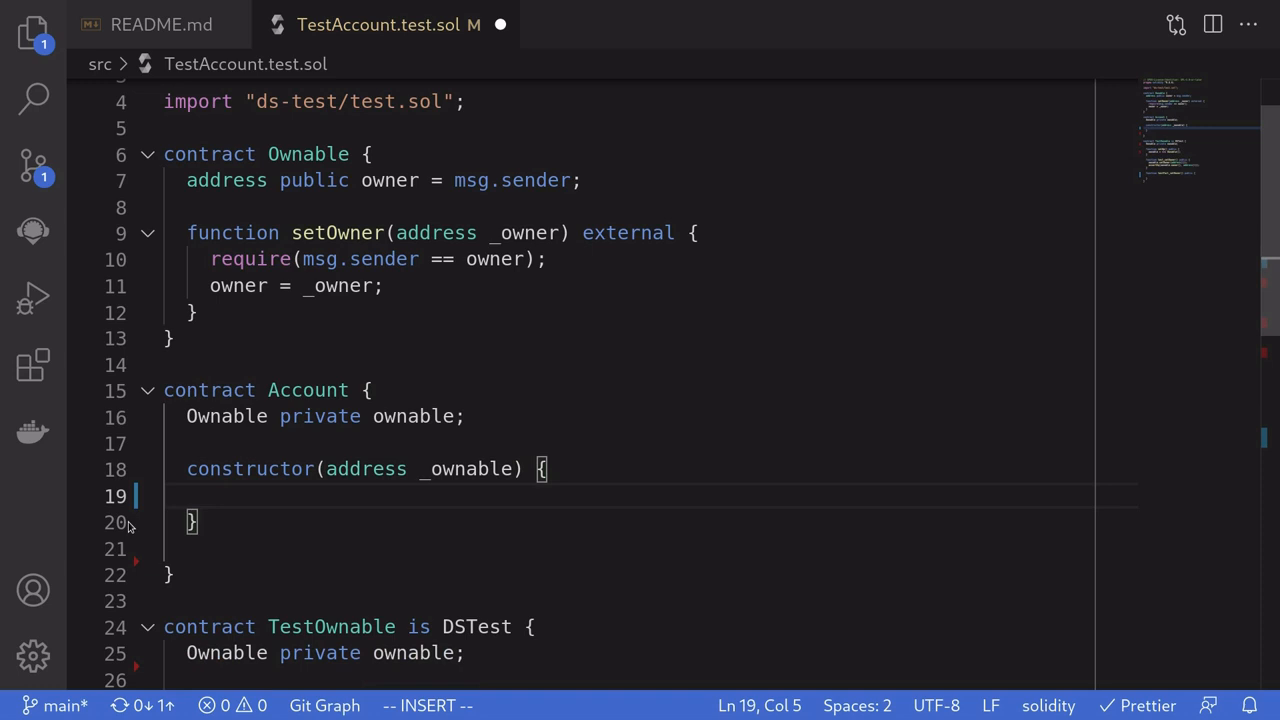
pyautogui.write('owa')
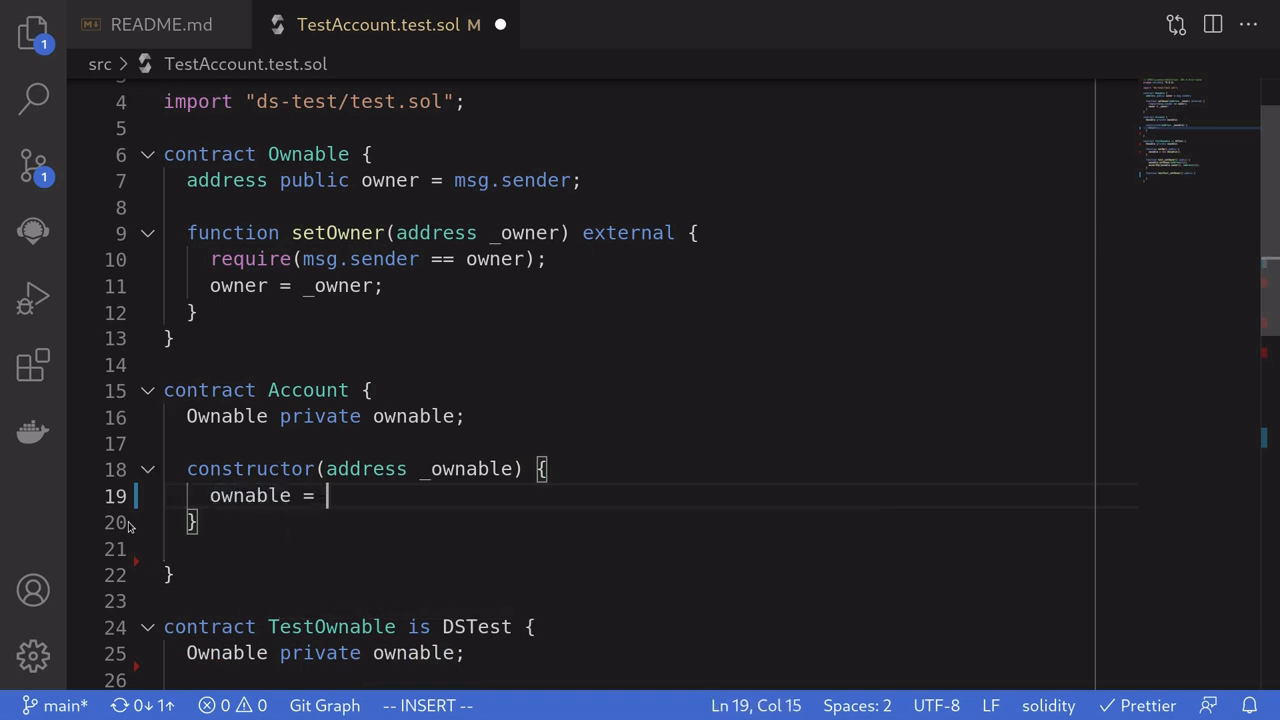
pyautogui.write('Ownable(_ownable);')
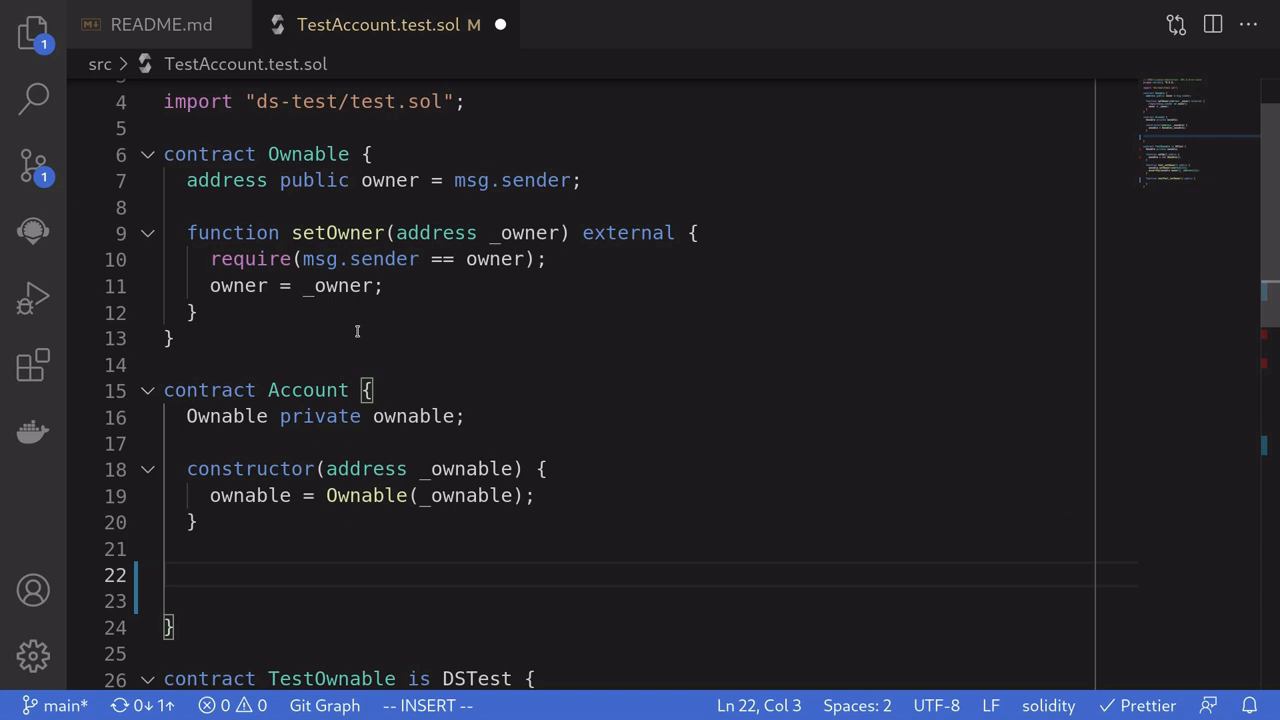
# - Add a setOwner function to Account that forwards via 'ownable.setOwner(_owner);'
pyautogui.doubleClick(337, 232)
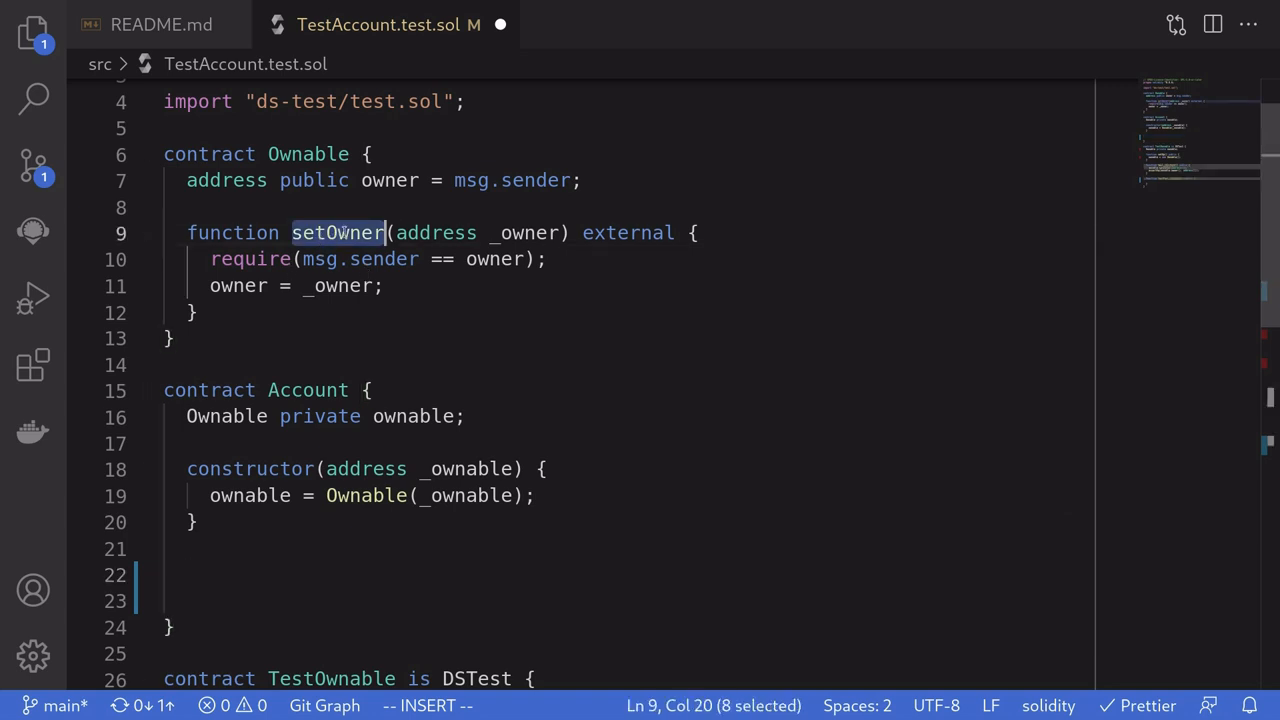
pyautogui.press('Escape')
pyautogui.write('function setOwner(address _owner) external {')
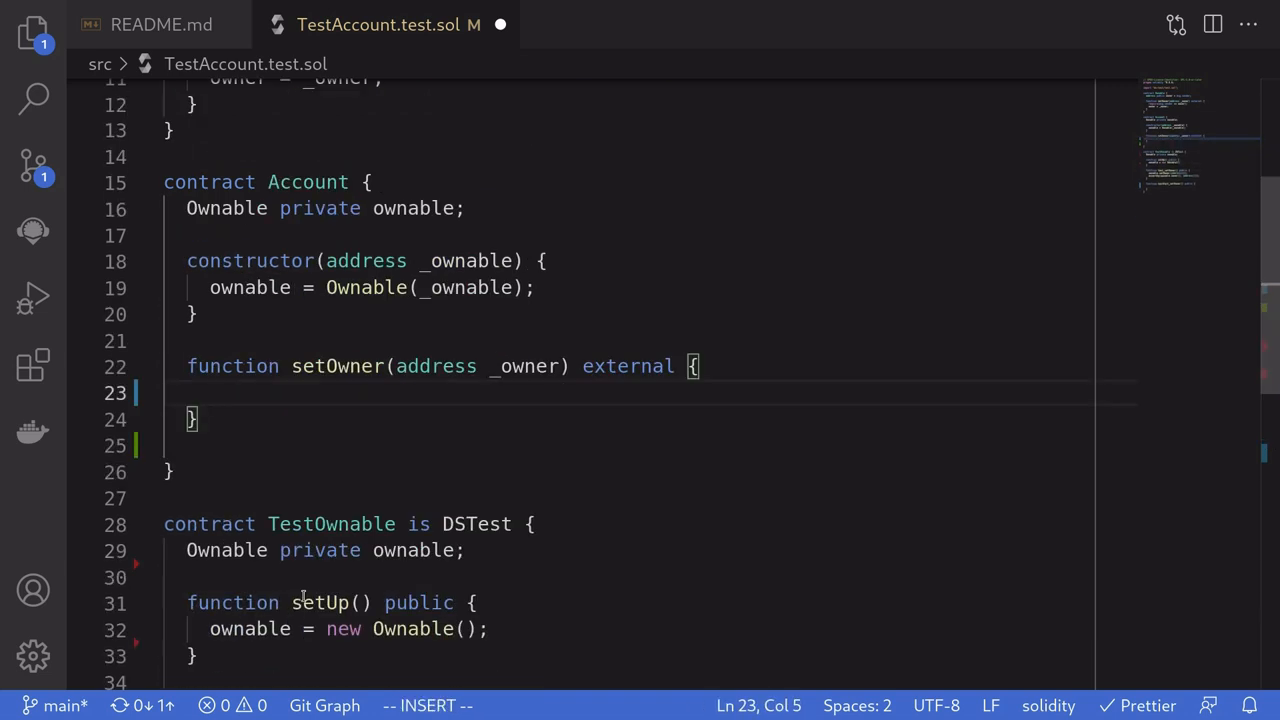
pyautogui.write('o')
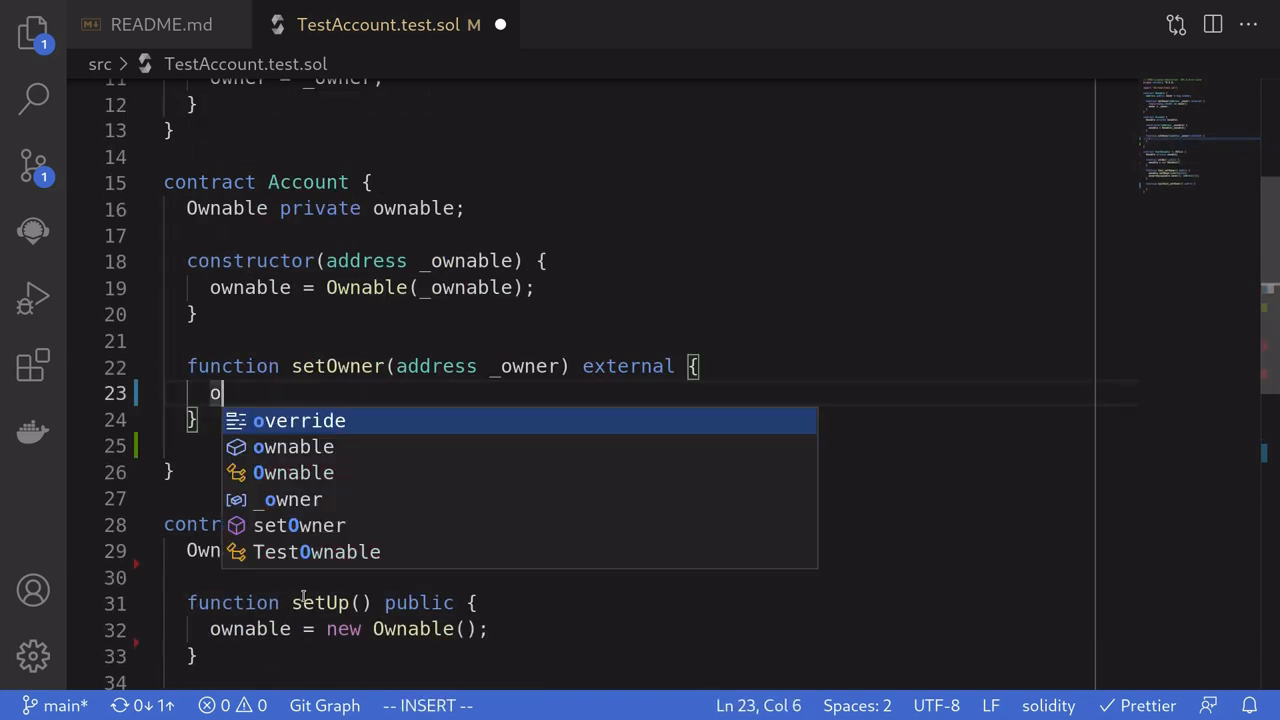
pyautogui.write('wnable.')
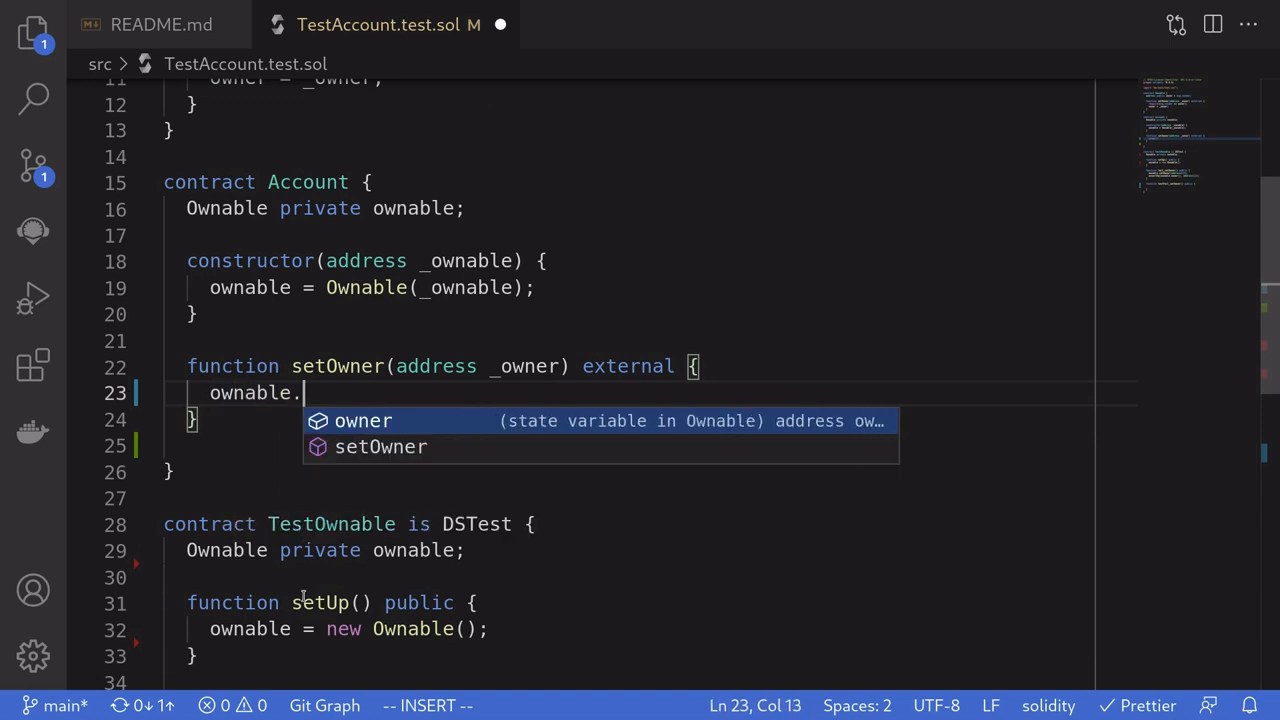
pyautogui.write('setOwner(')
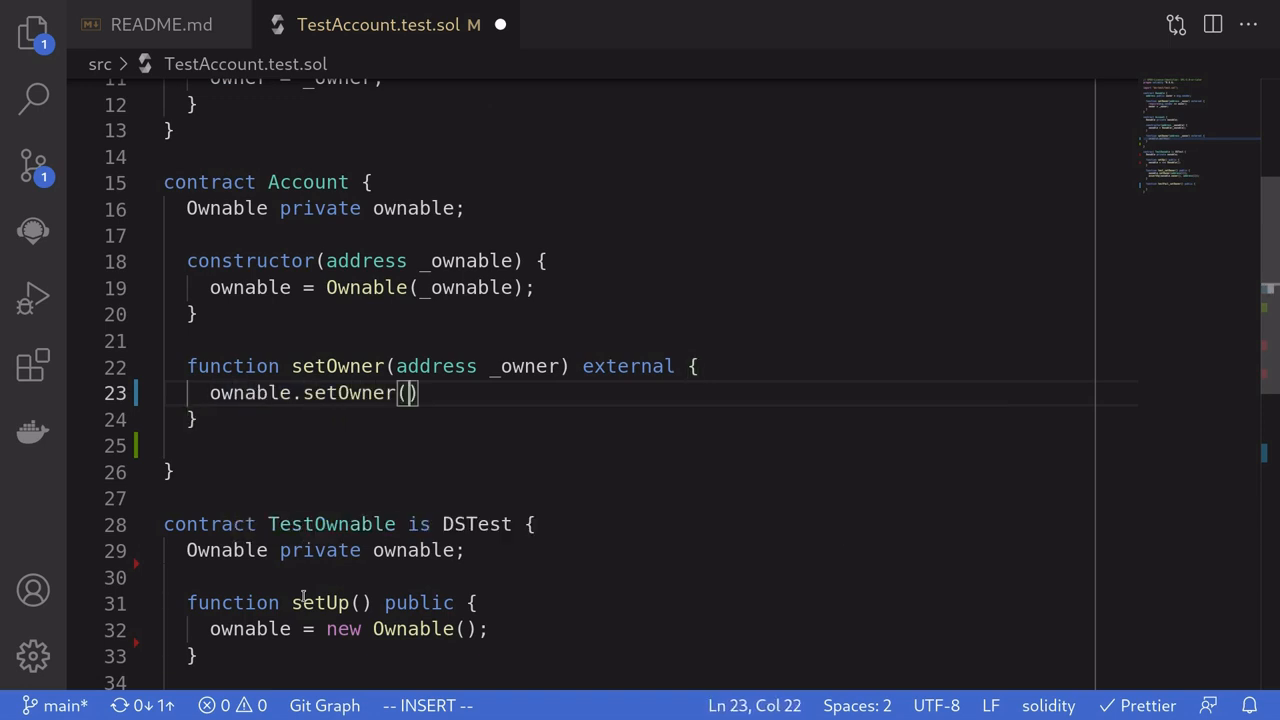
pyautogui.write('_owner')
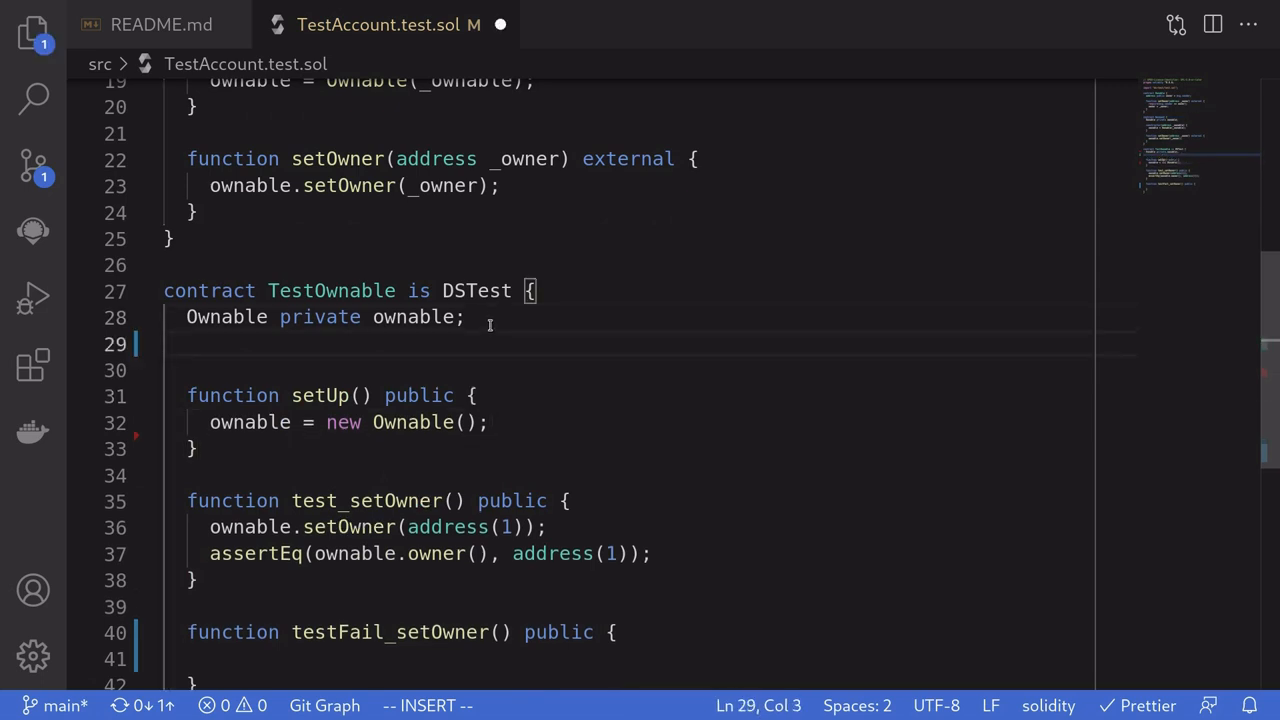
# - Declare 'Account private alice;' and create it in setUp as 'new Account(address(ownable))'
pyautogui.write('Account')
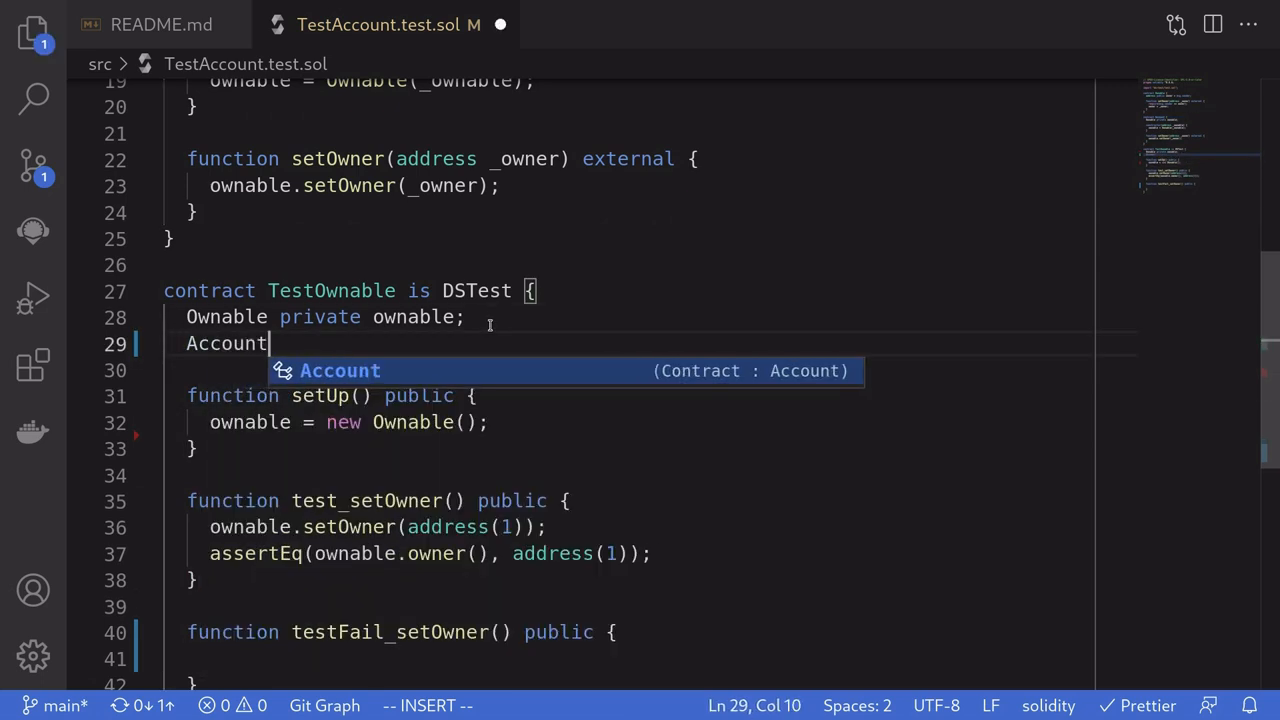
pyautogui.write('private')
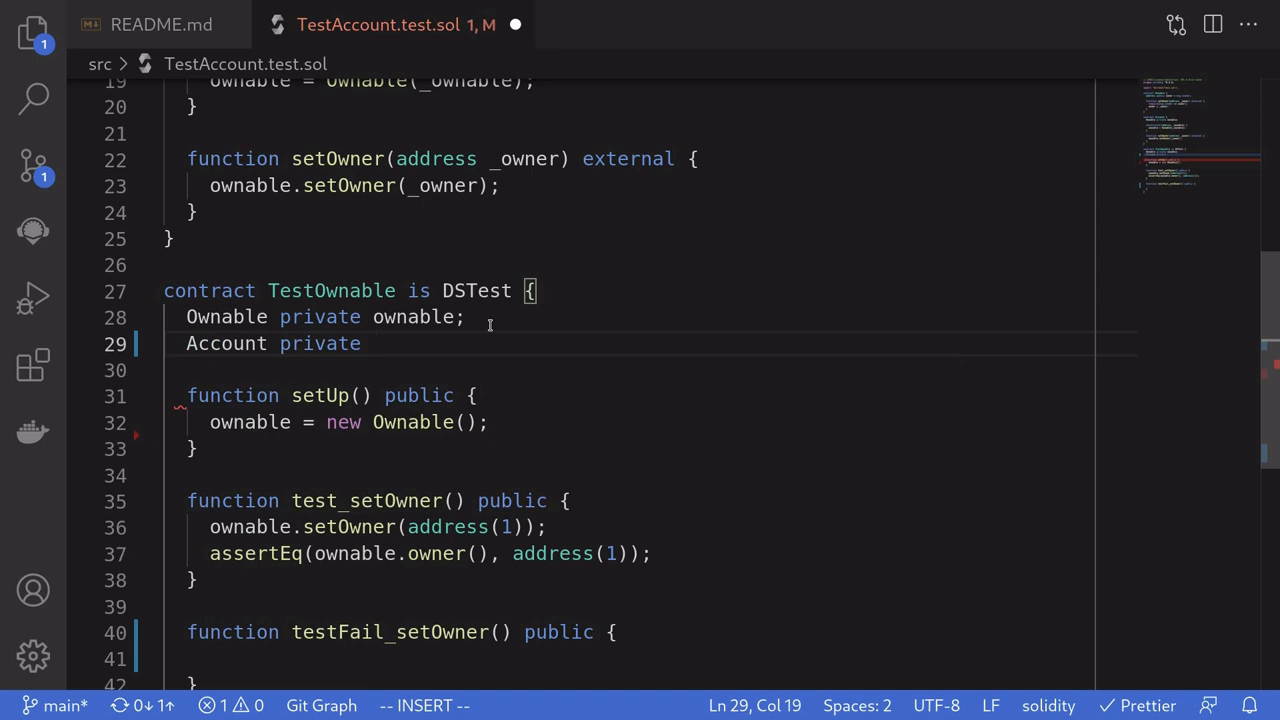
pyautogui.write('alice;')
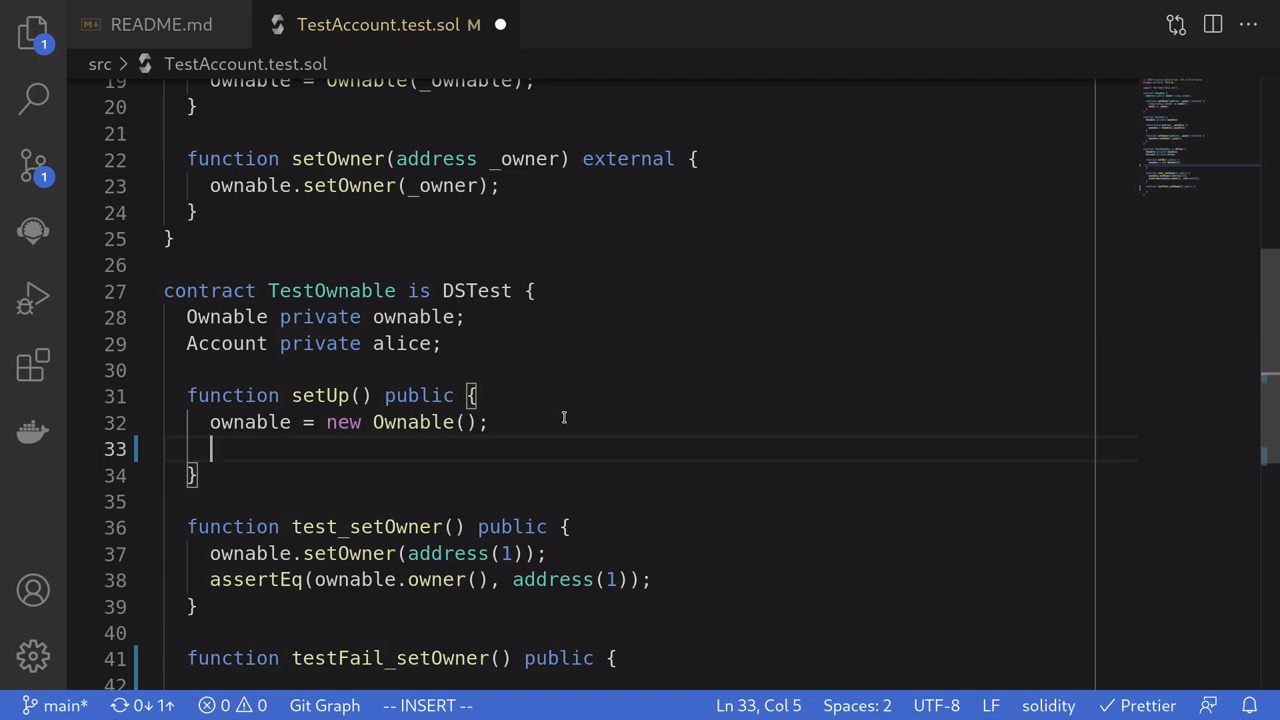
pyautogui.write('alice =')
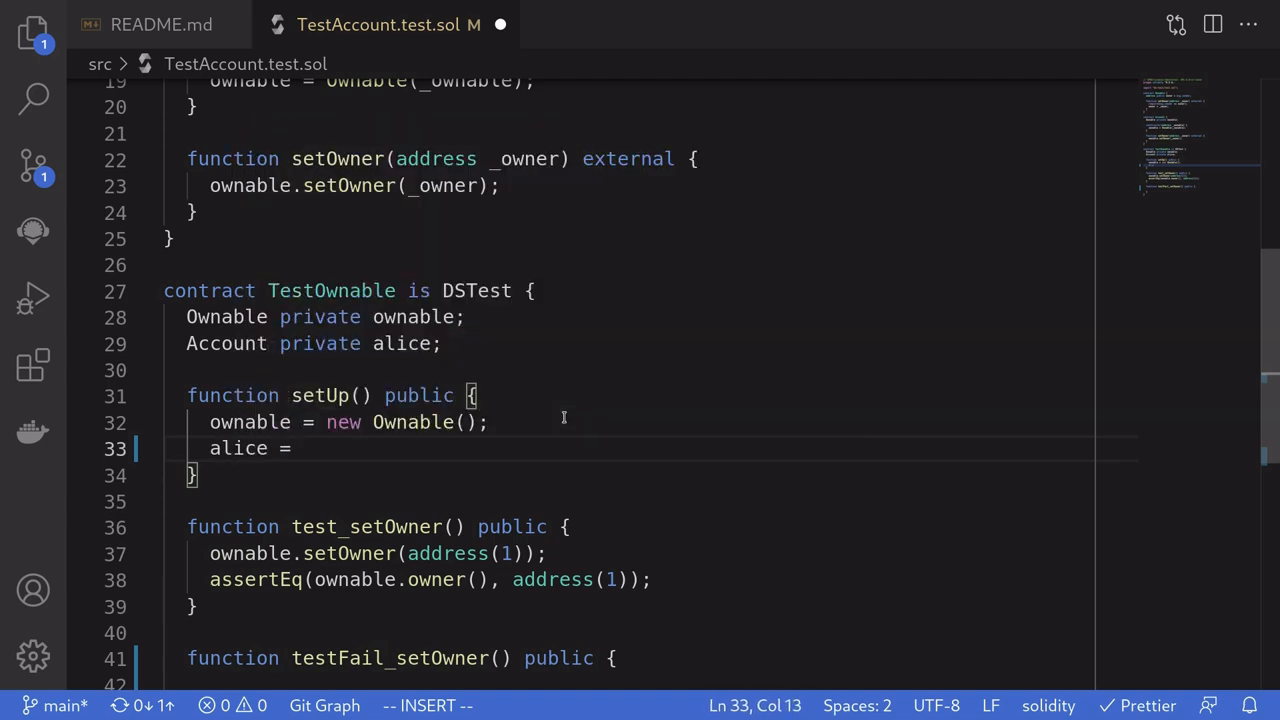
pyautogui.write('new Account(')
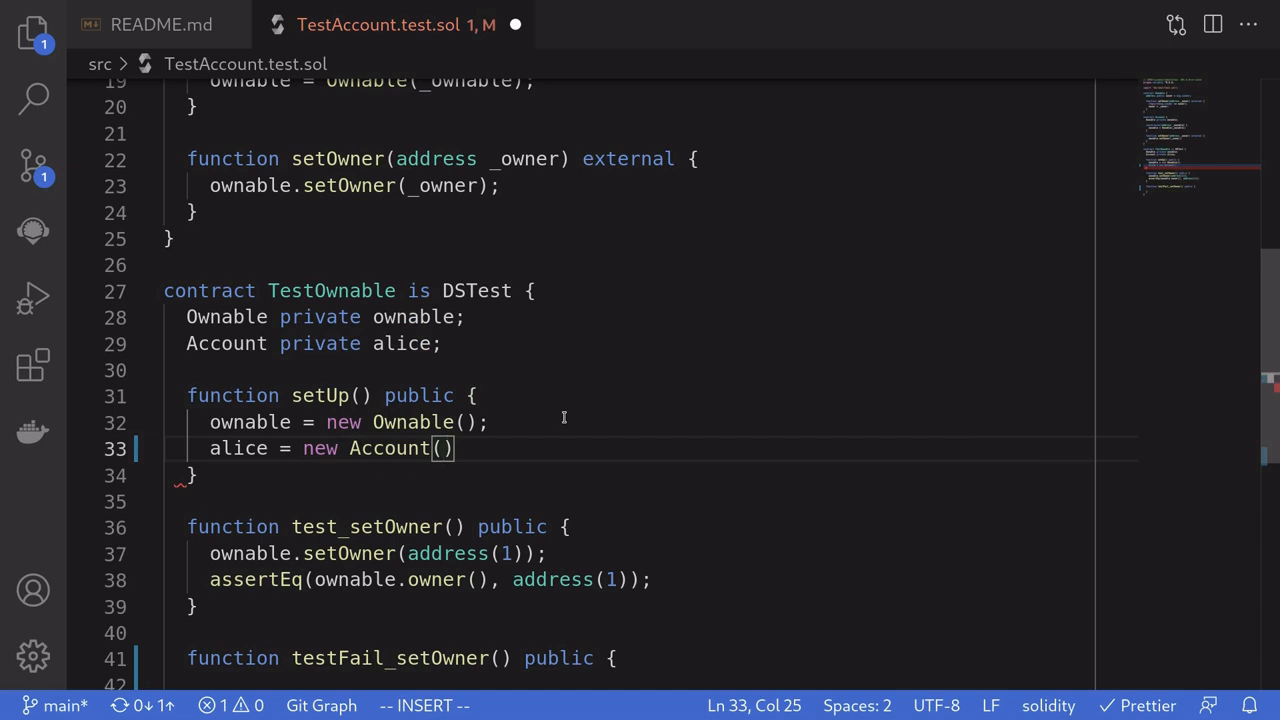
pyautogui.write('address(')
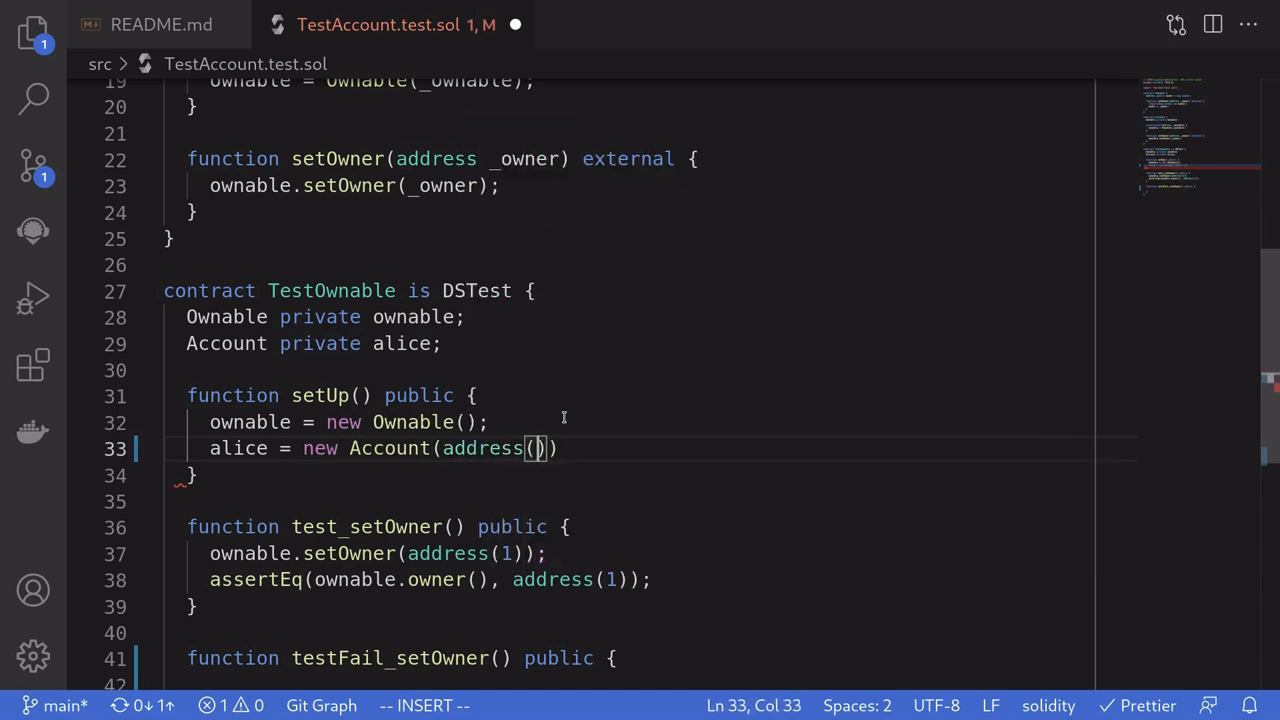
pyautogui.write('ownable')
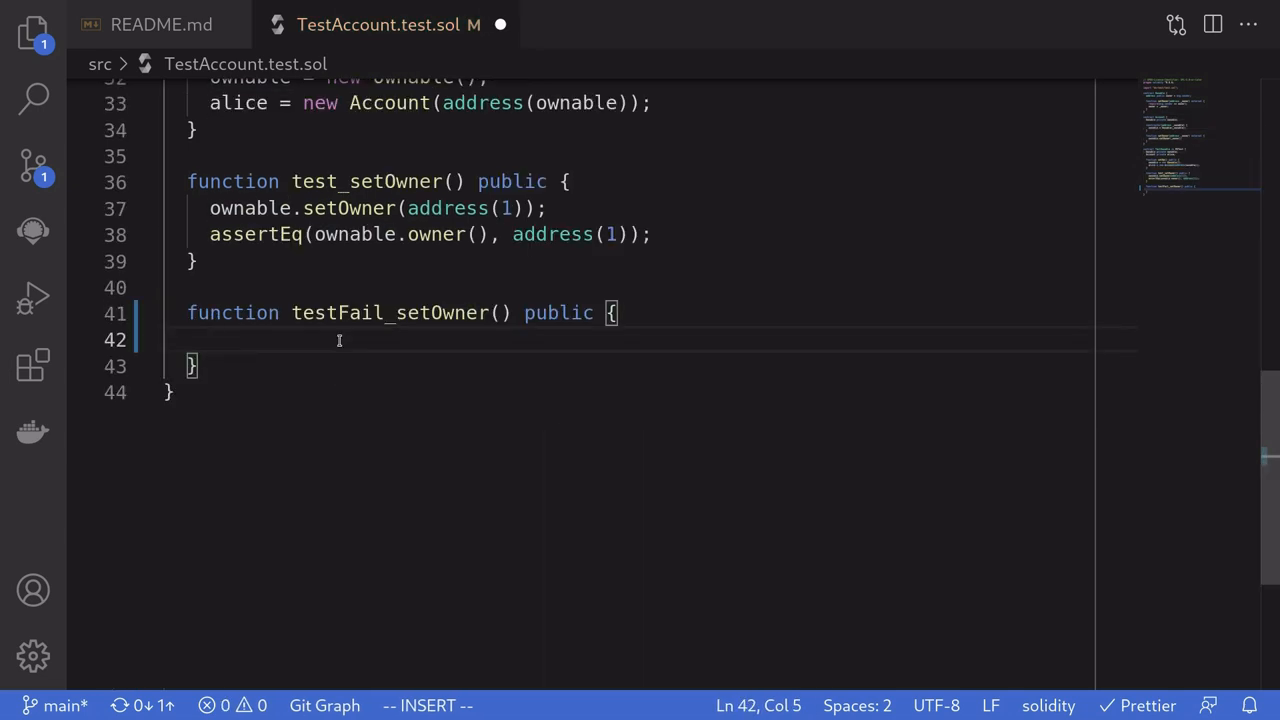
# - Write 'alice.setOwner(address(alice));' inside testFail_setOwner
pyautogui.write('alice.set')
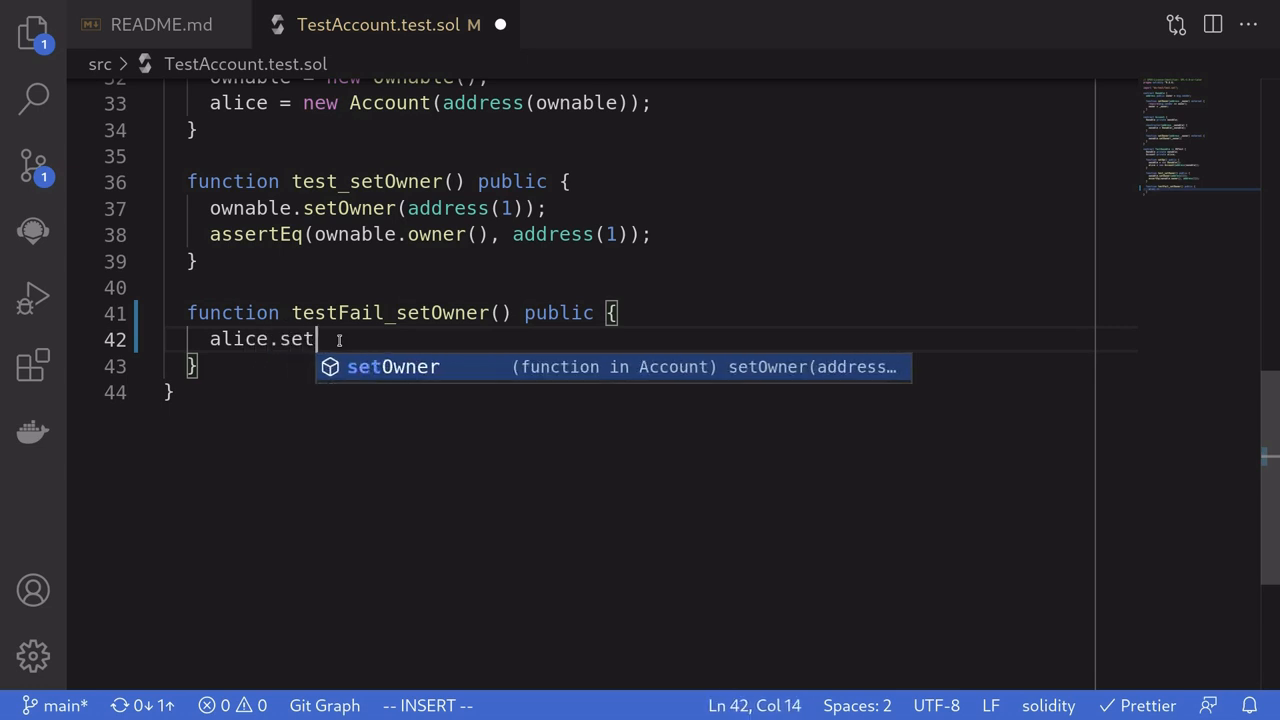
pyautogui.press('Tab')
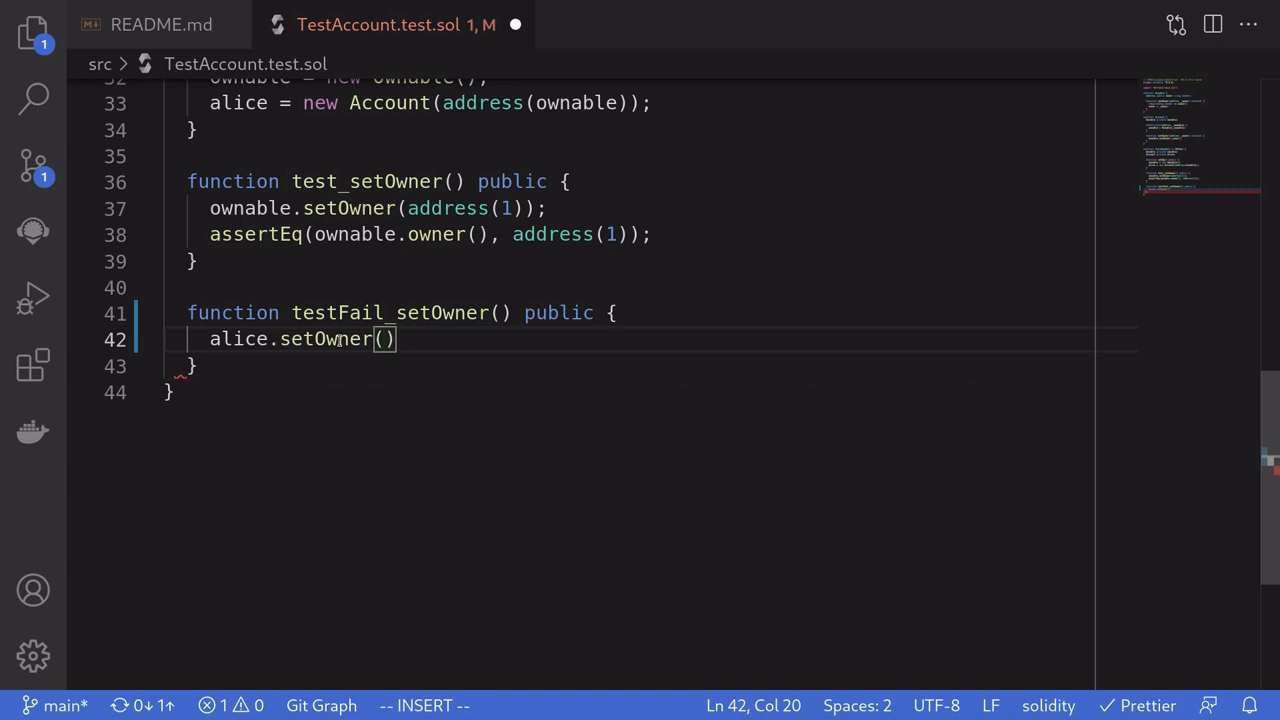
pyautogui.write('address(alice')
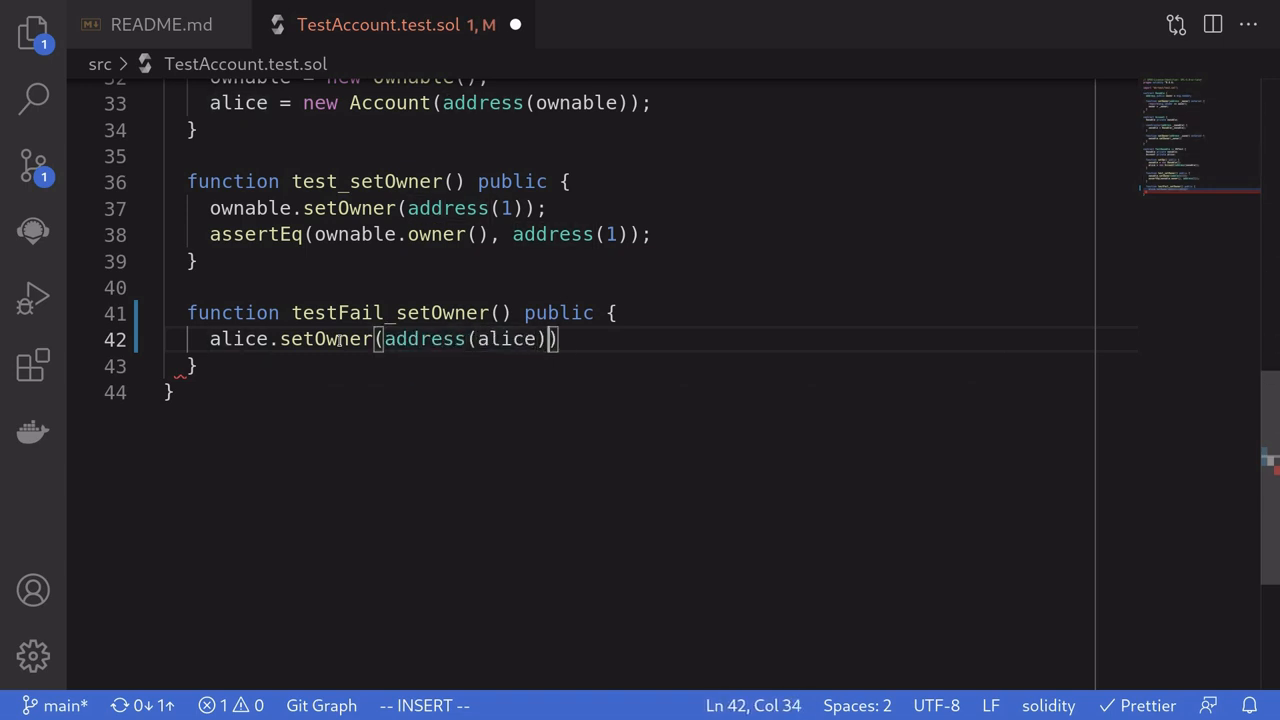
pyautogui.write(';')
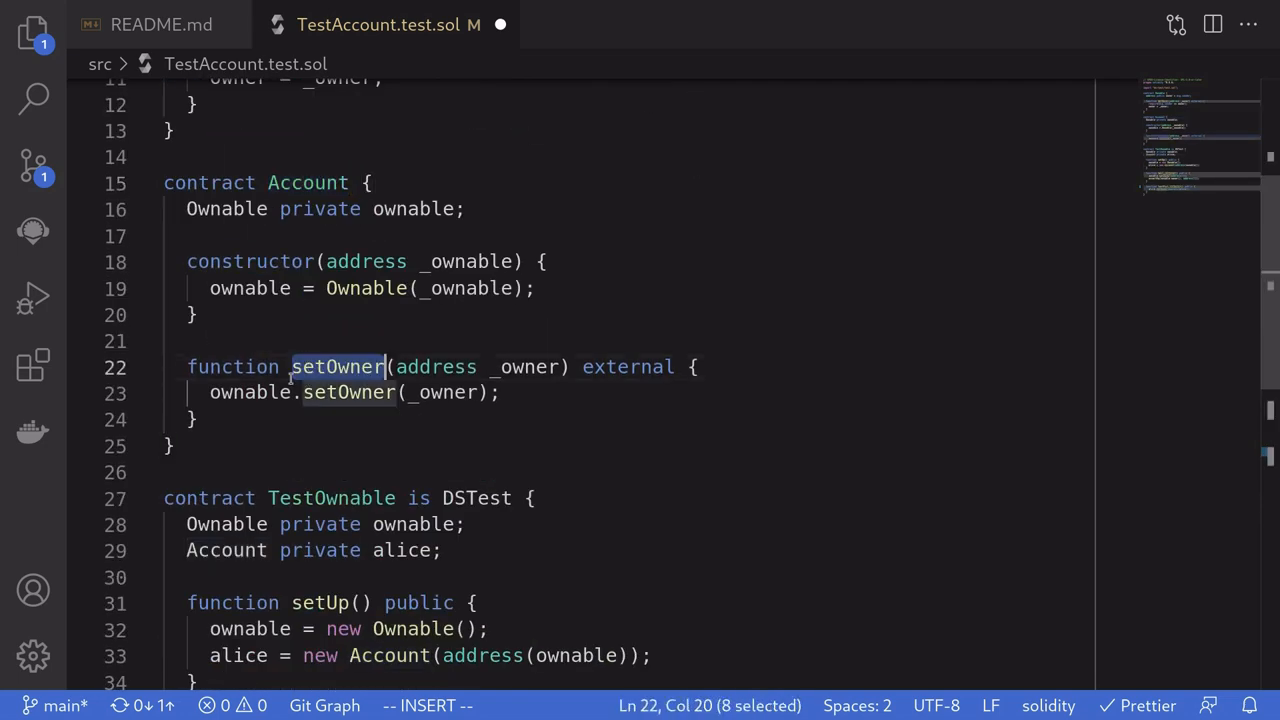
pyautogui.doubleClick(249, 392)
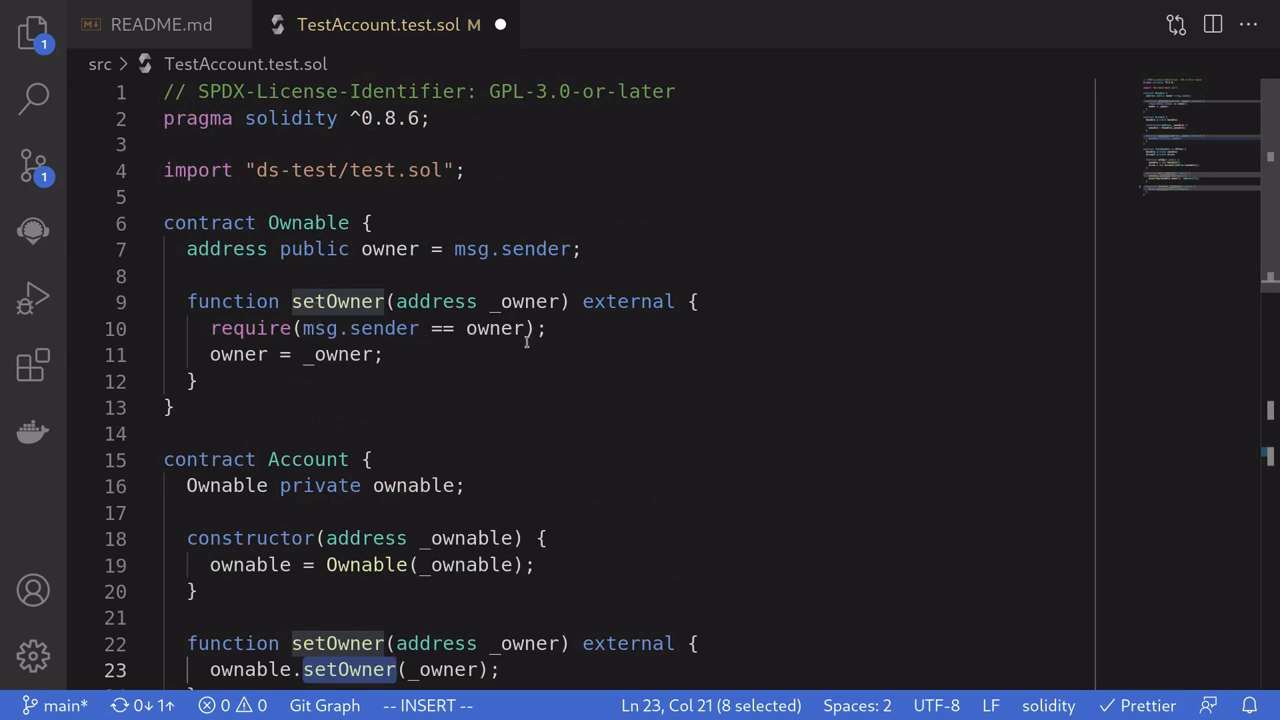
pyautogui.scroll(-3)
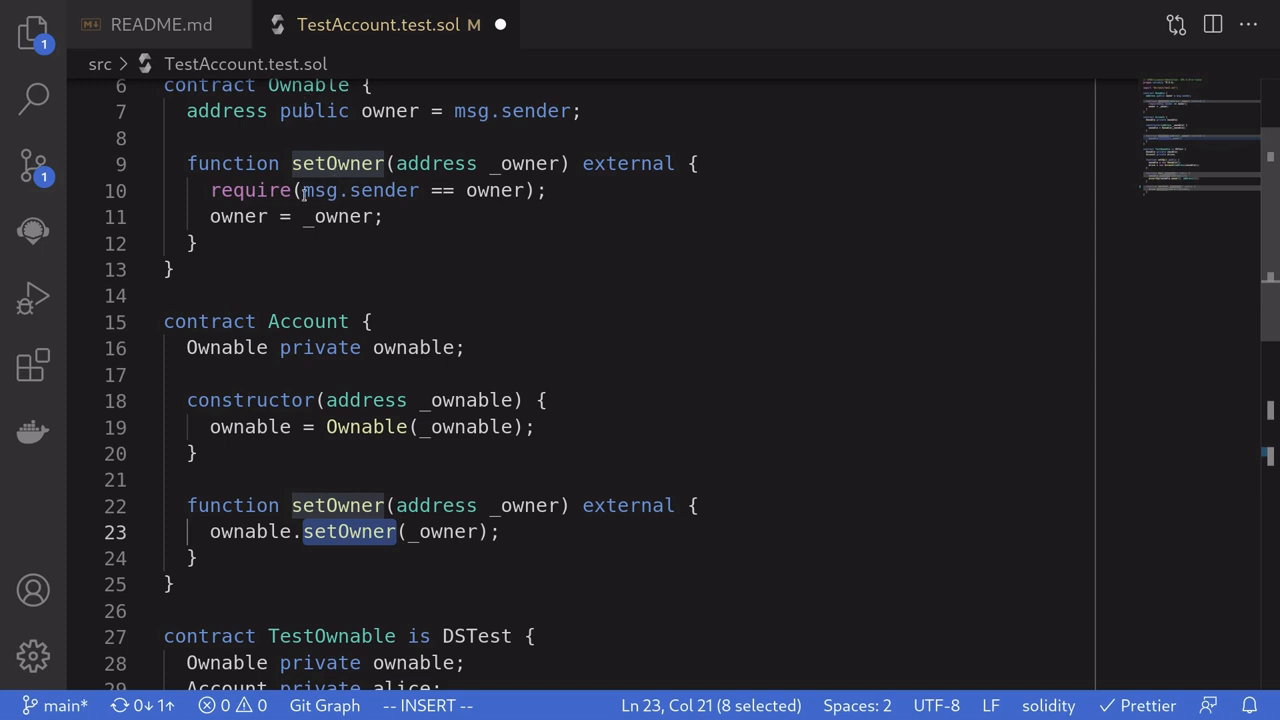
pyautogui.doubleClick(360, 190)
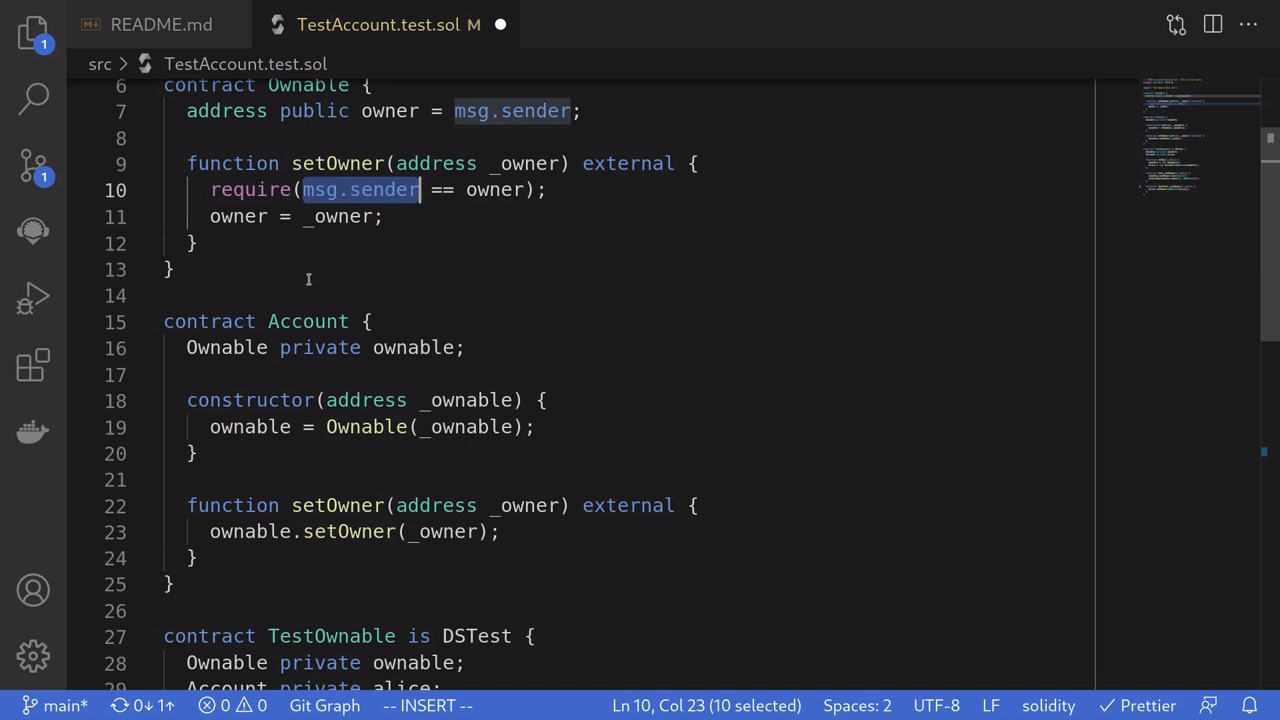
pyautogui.scroll(-3)
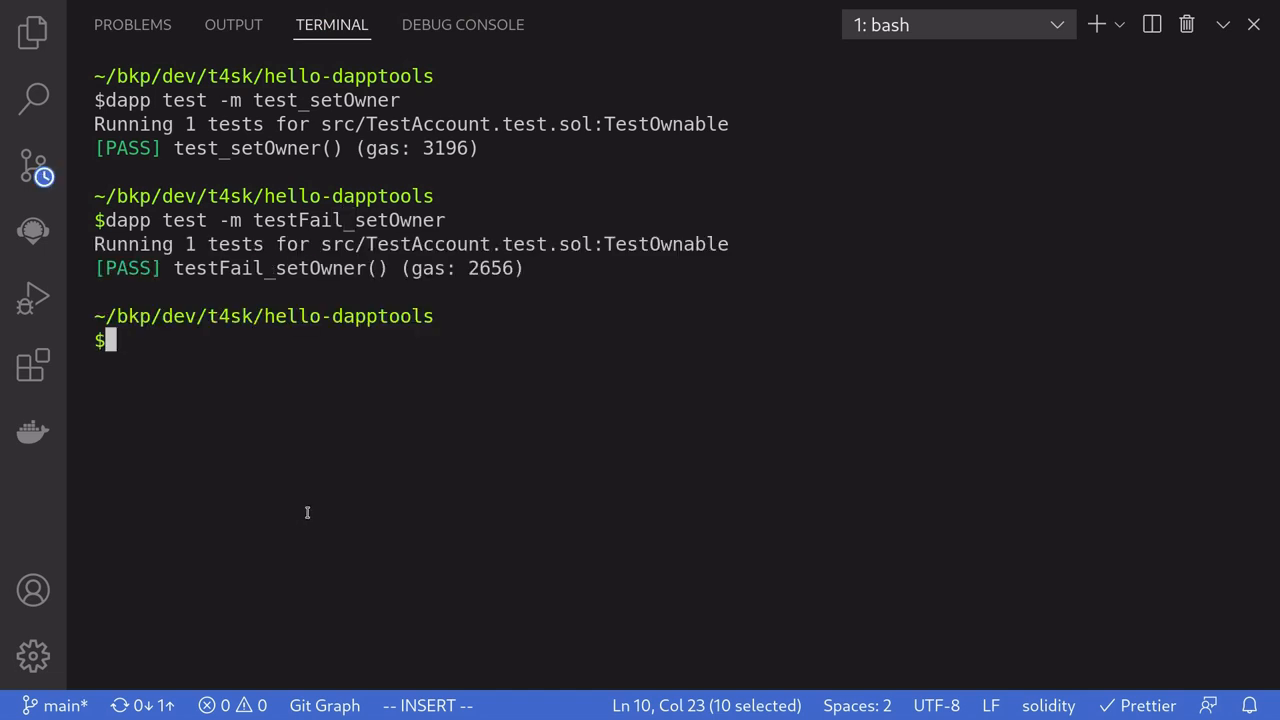
# - Highlight the setOwner call in testFail_setOwner after the passing run
pyautogui.doubleClick(268, 267)
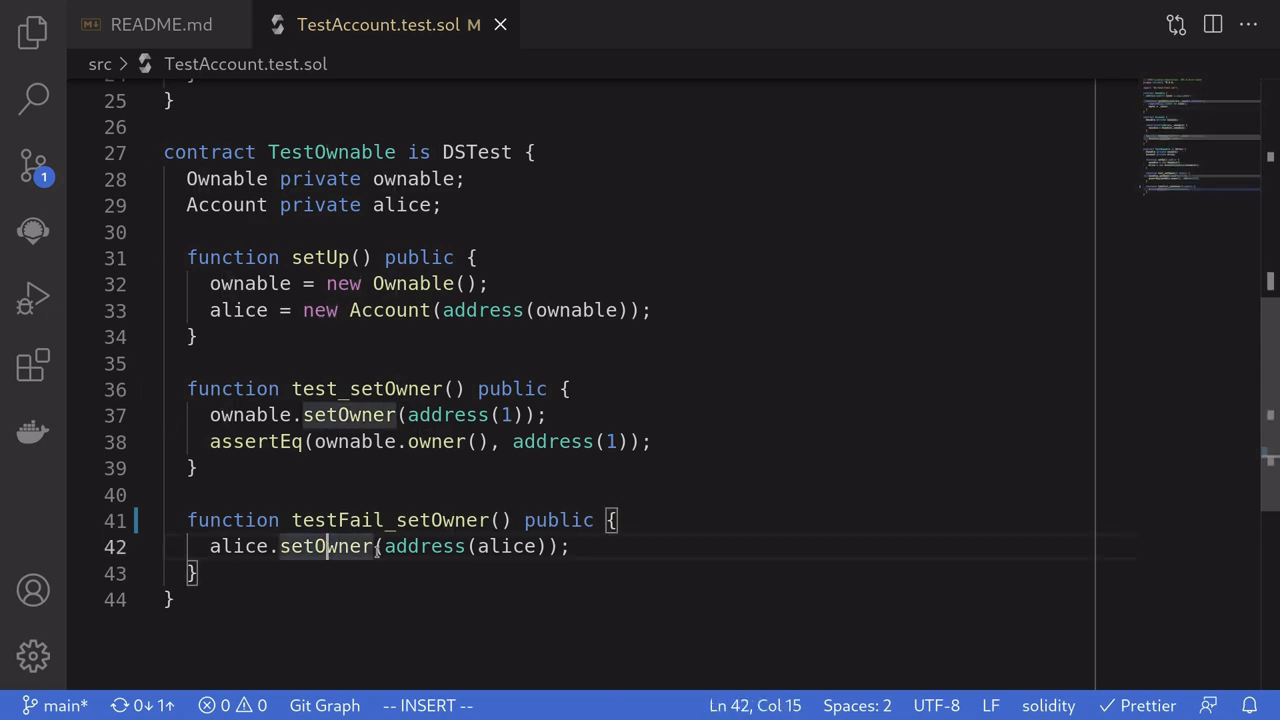
pyautogui.scroll(3)
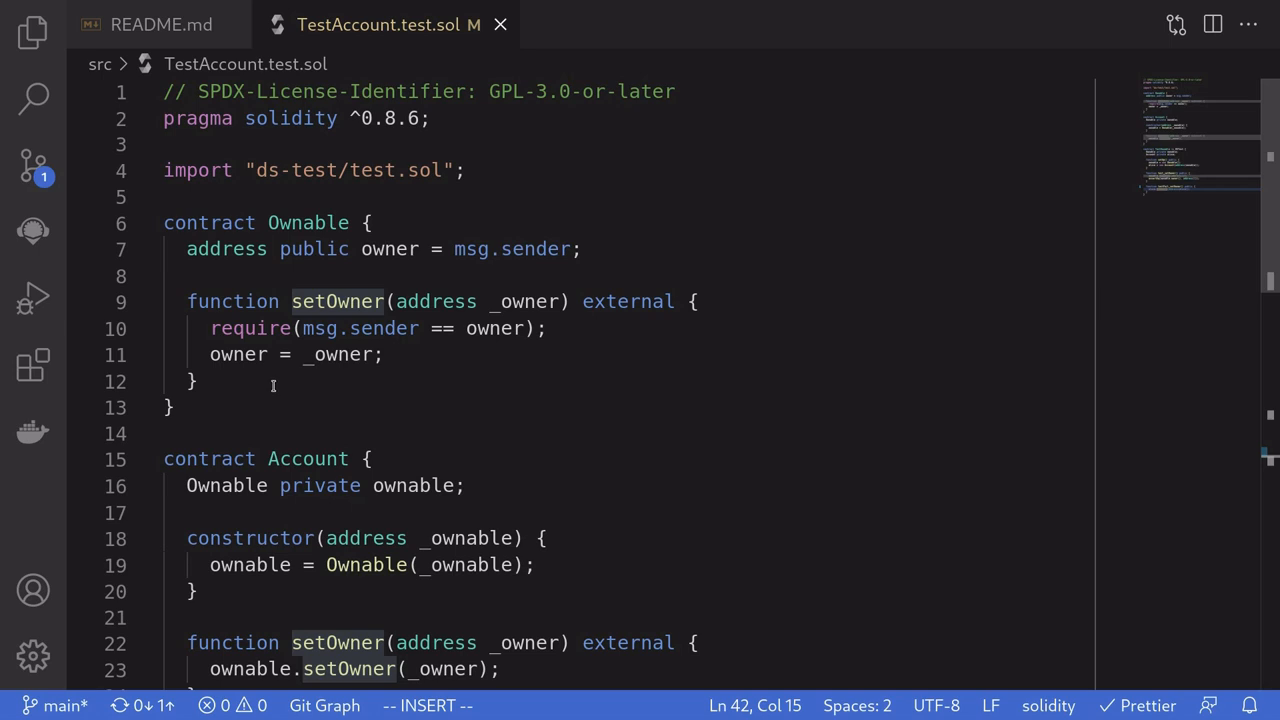
pyautogui.doubleClick(337, 301)
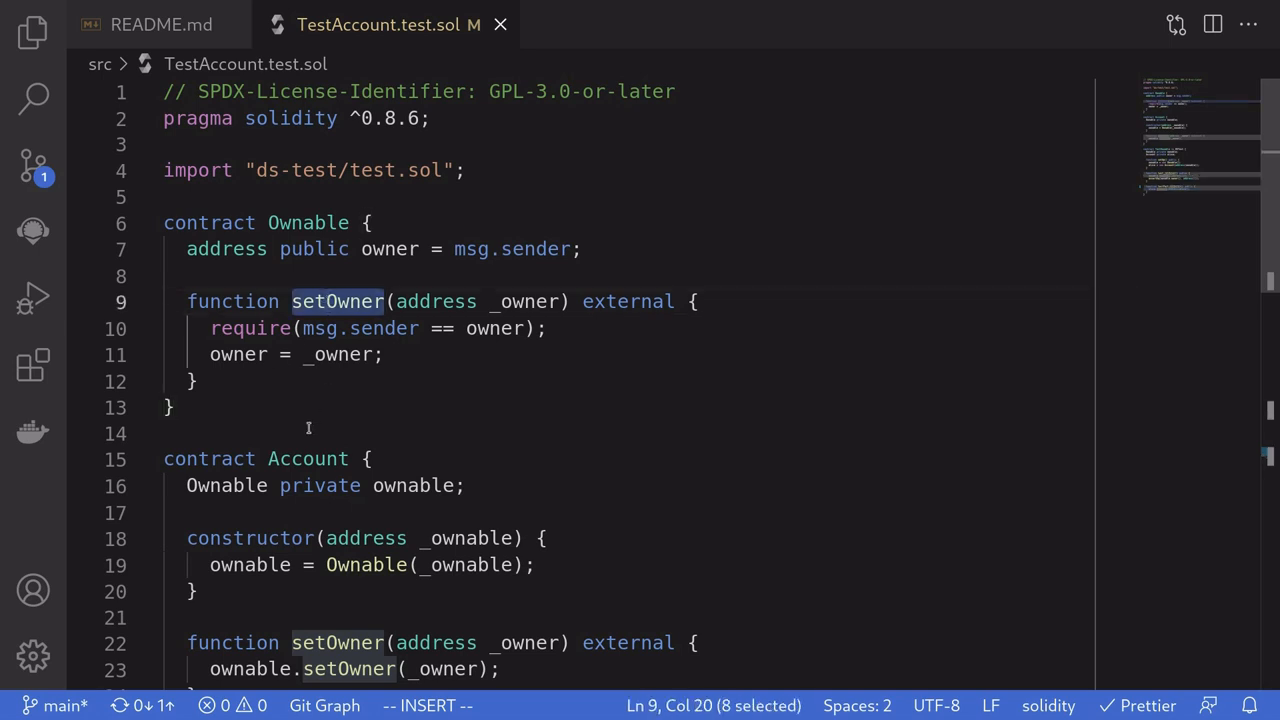